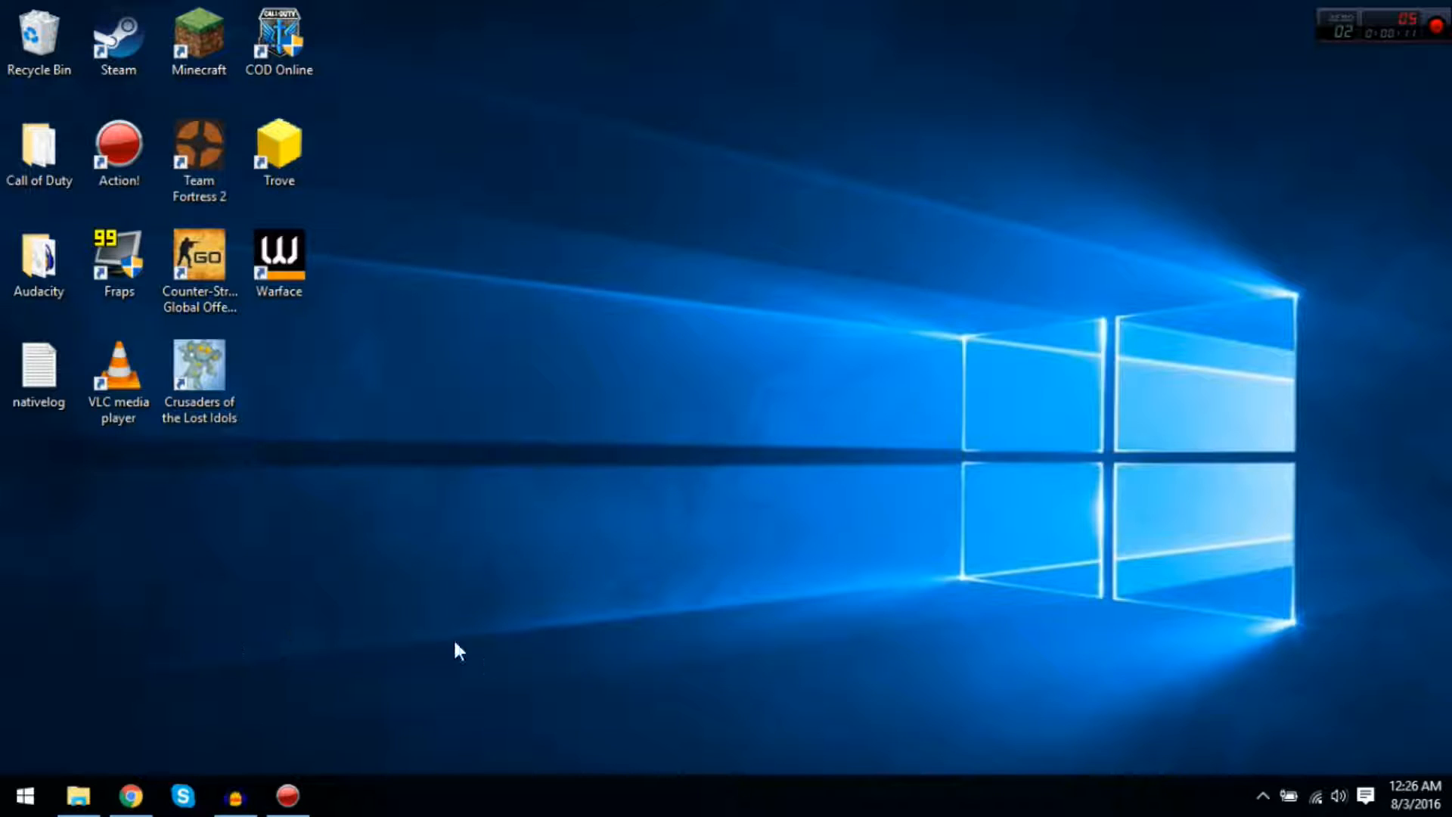
{"action": "mouse_move", "coordinate": [127, 740]}
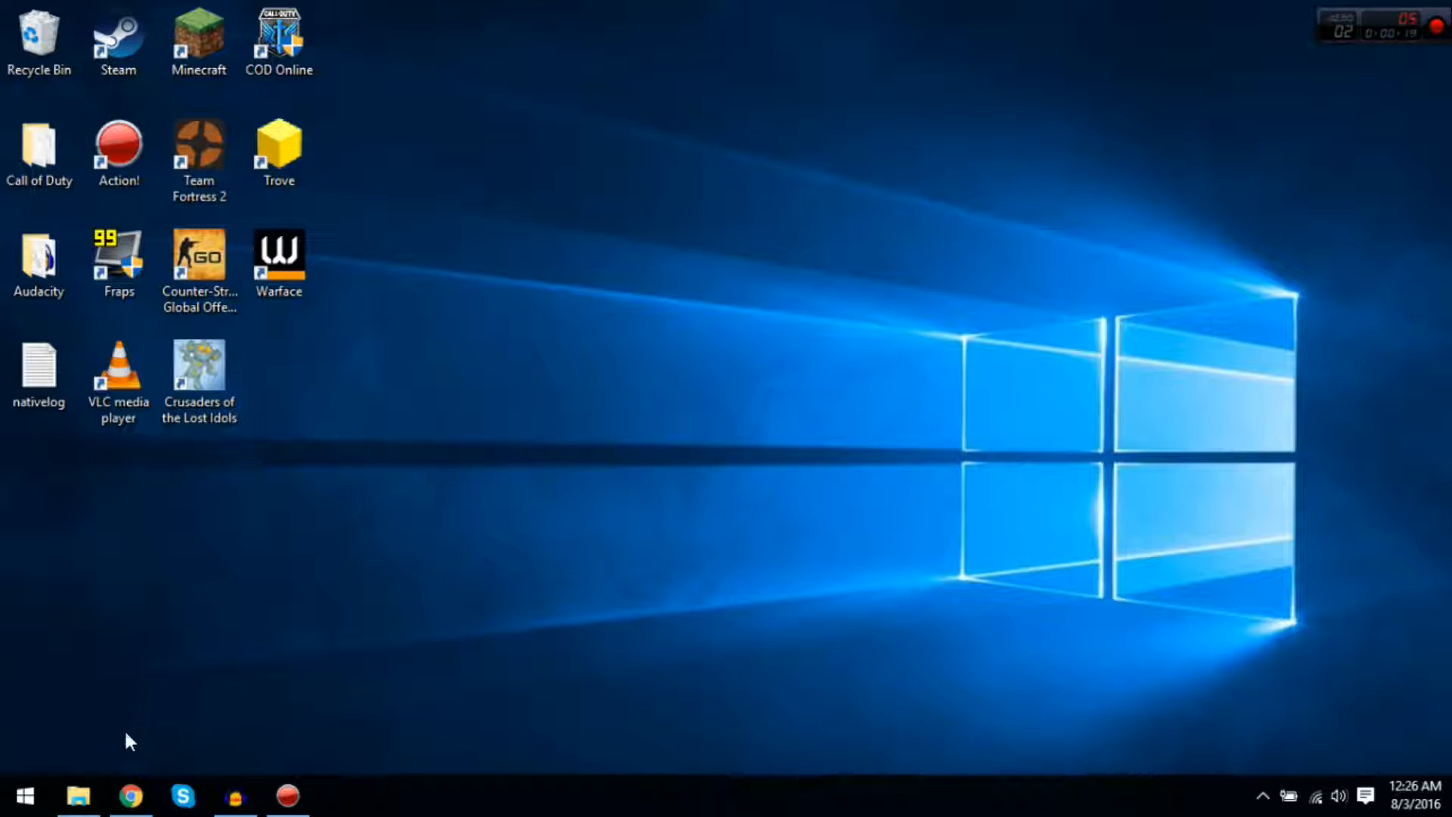
{"action": "mouse_move", "coordinate": [138, 732]}
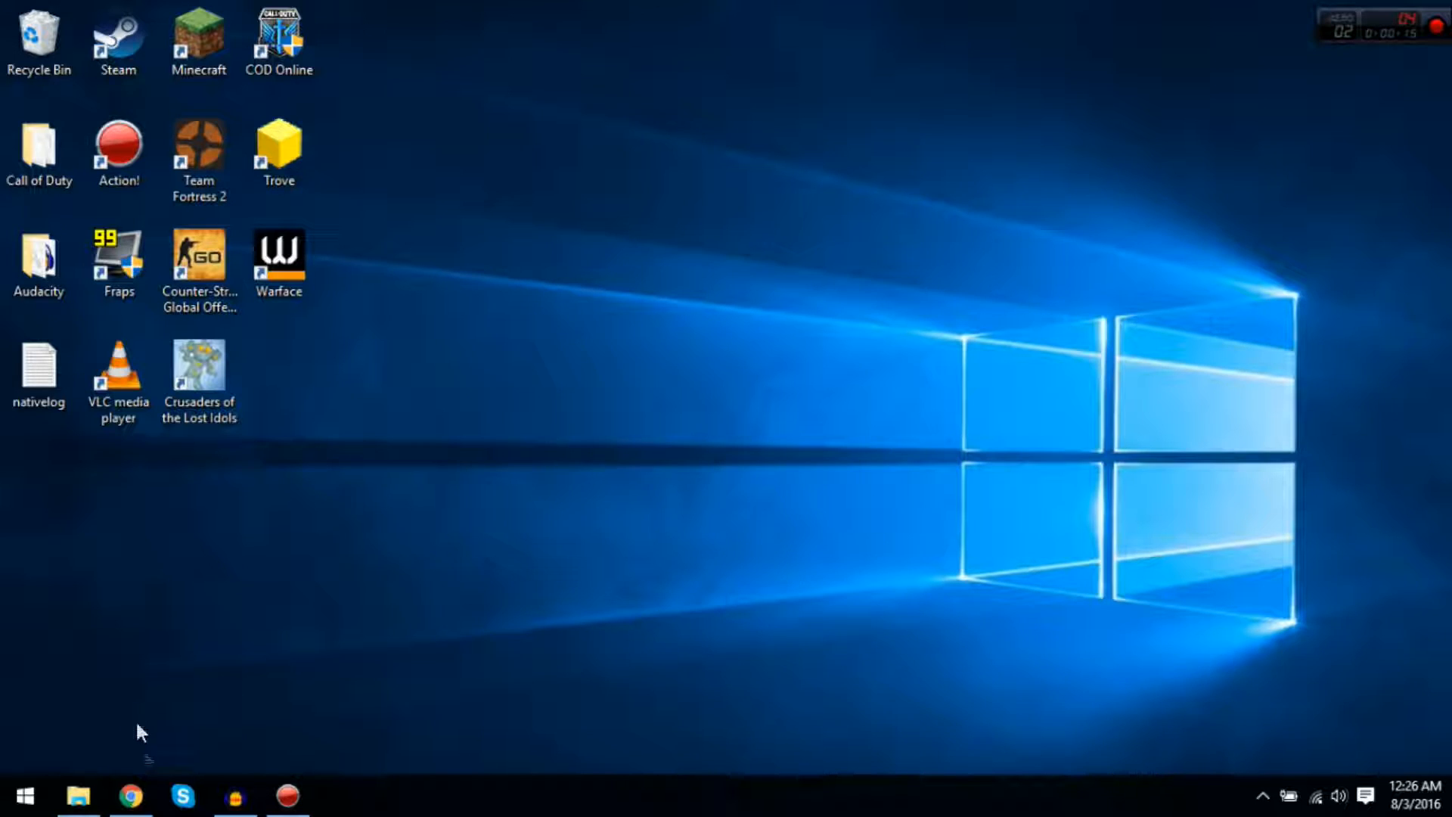
{"action": "mouse_move", "coordinate": [204, 685]}
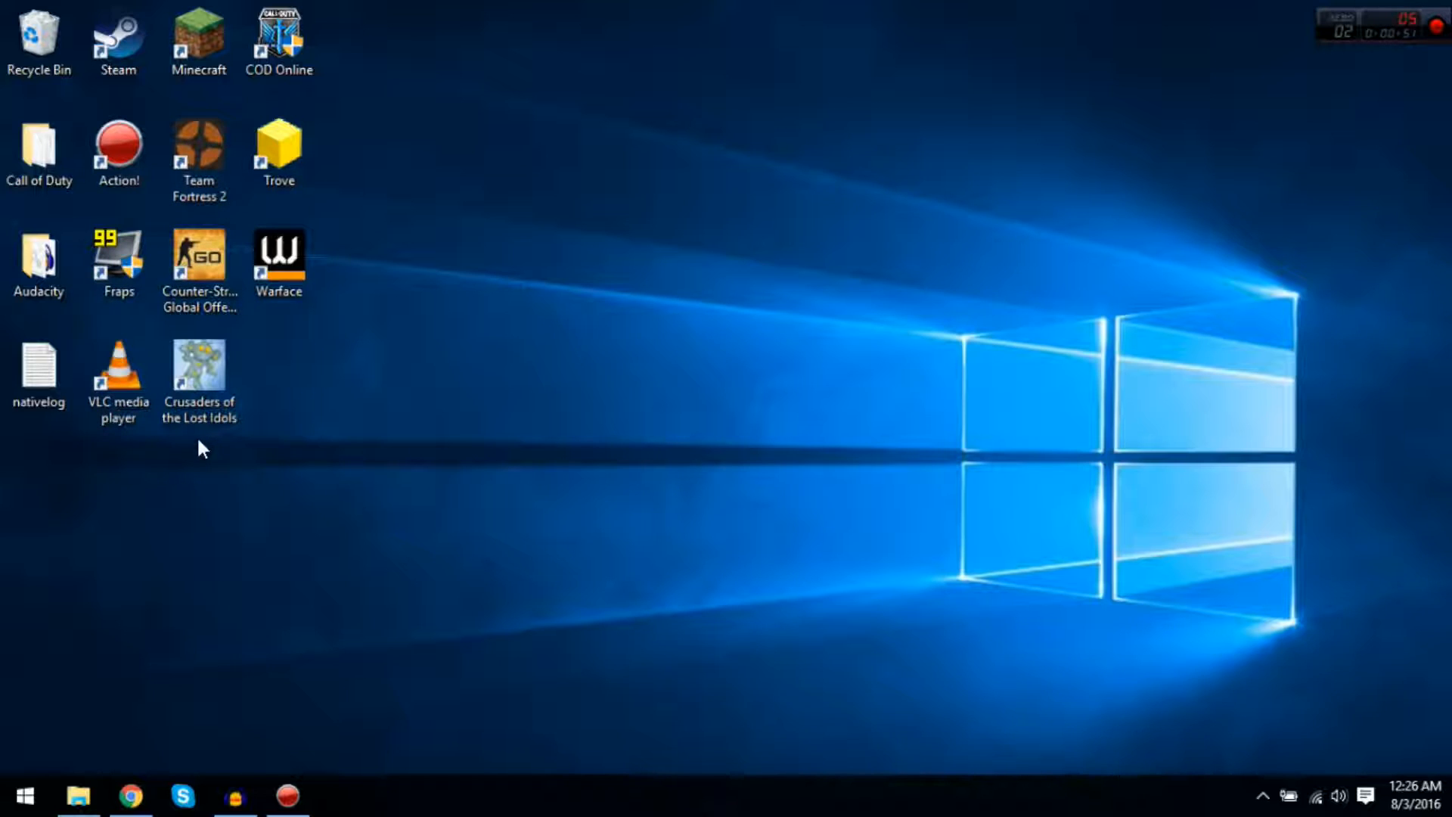
{"action": "mouse_move", "coordinate": [306, 463]}
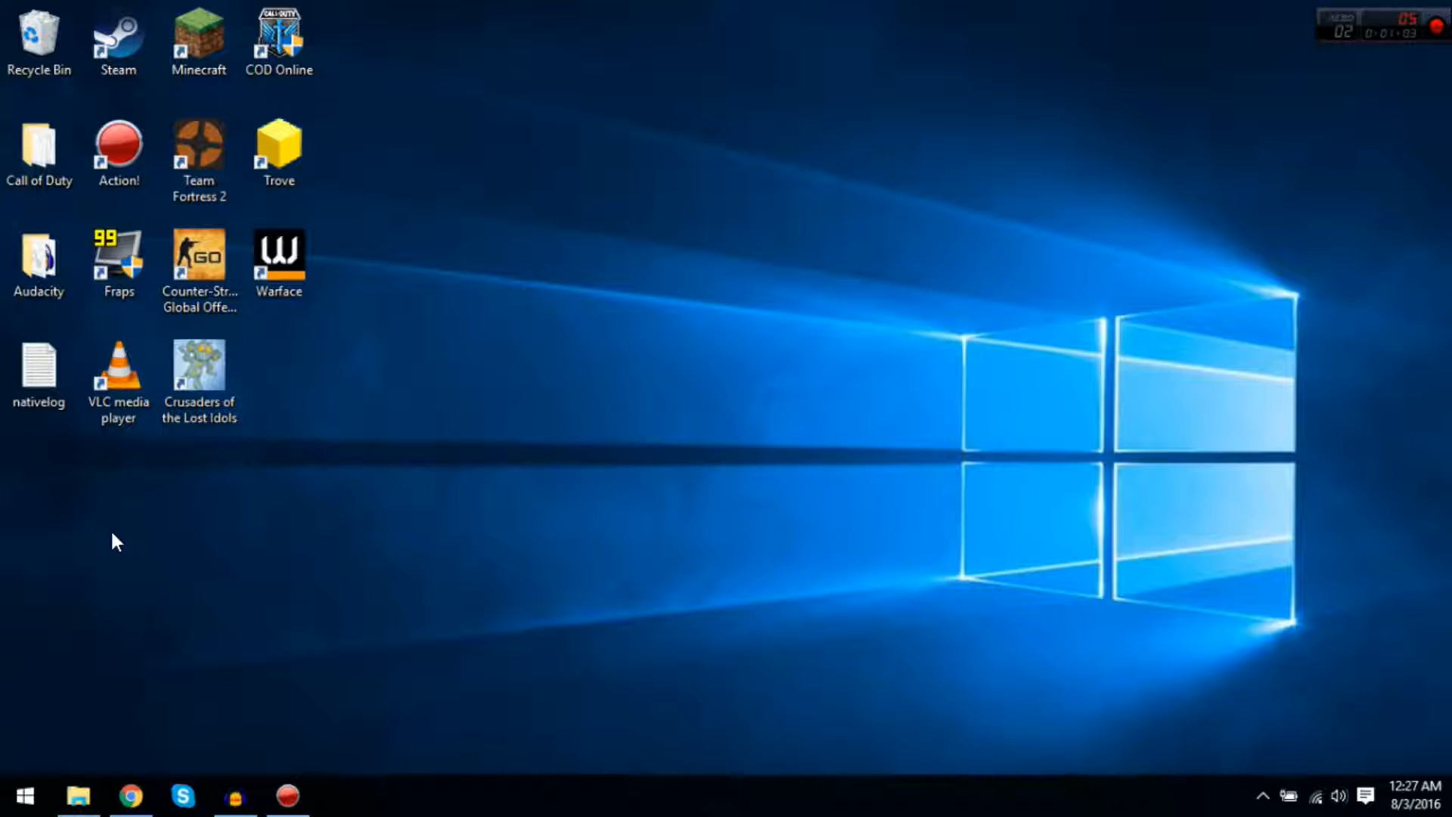
Bring up Chrome on en.bignox.com and select the Nox App Player website address.
{"action": "left_click", "coordinate": [118, 366]}
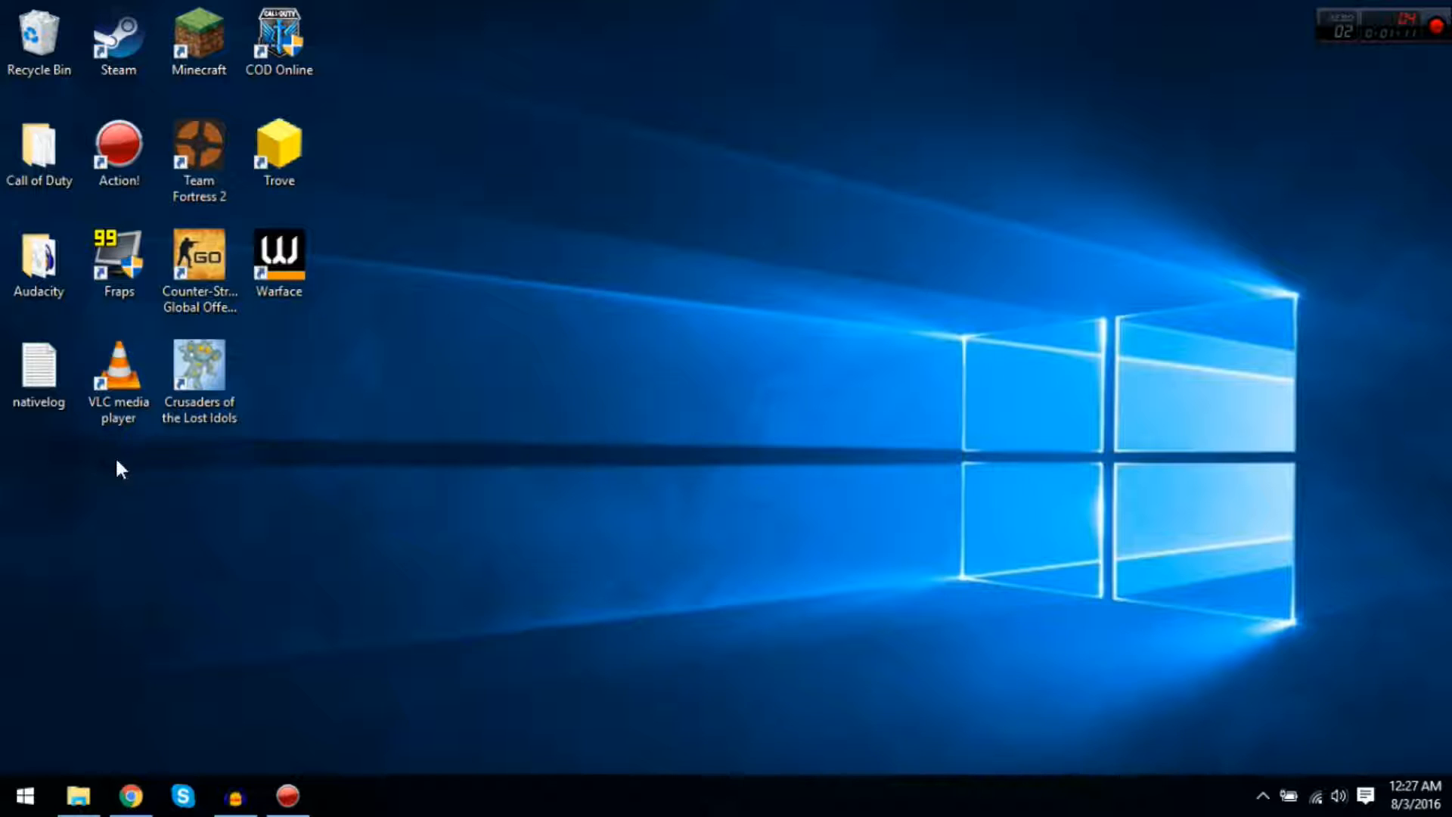
{"action": "left_click_drag", "start_coordinate": [121, 467], "coordinate": [371, 79]}
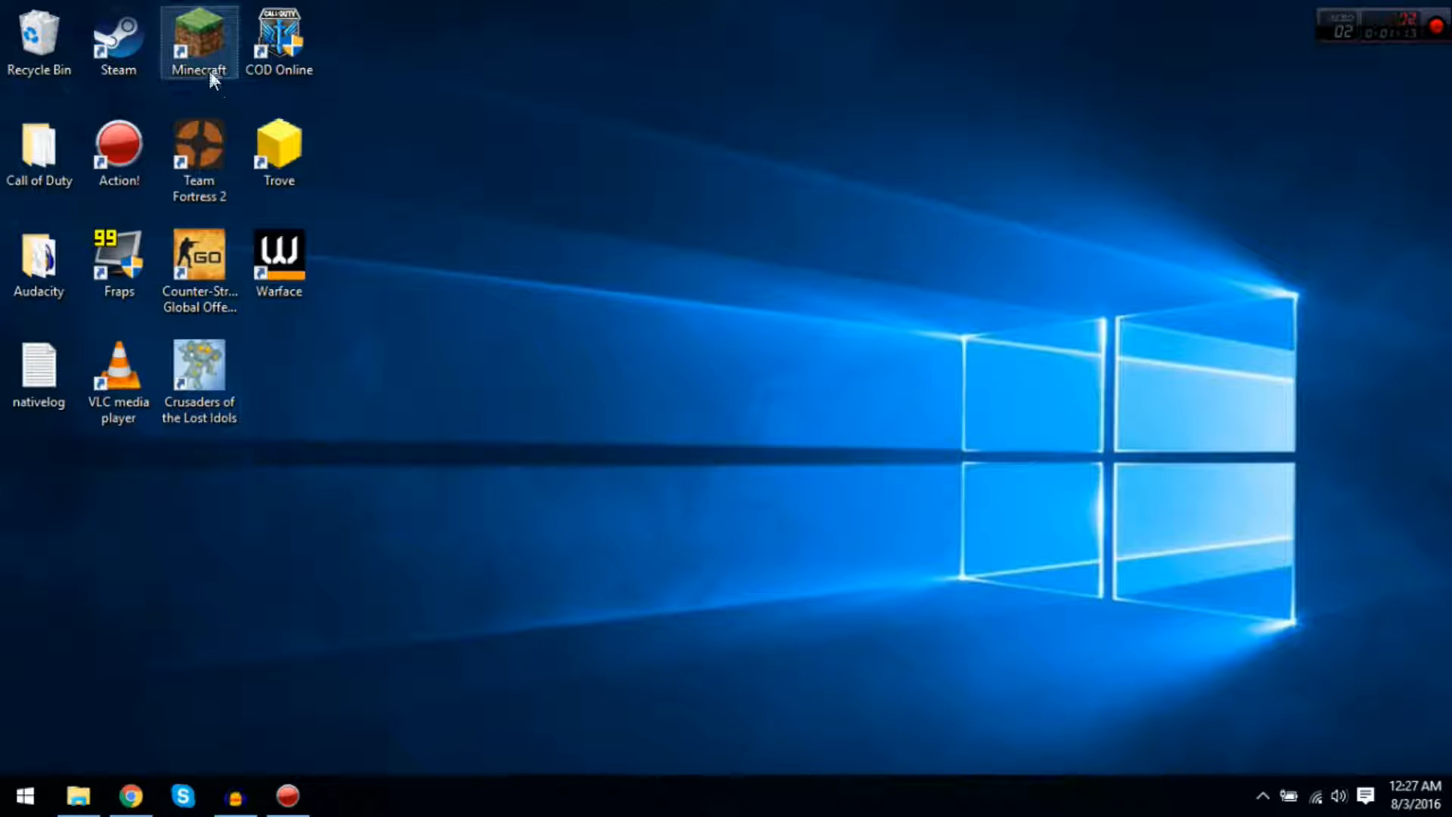
{"action": "mouse_move", "coordinate": [200, 42]}
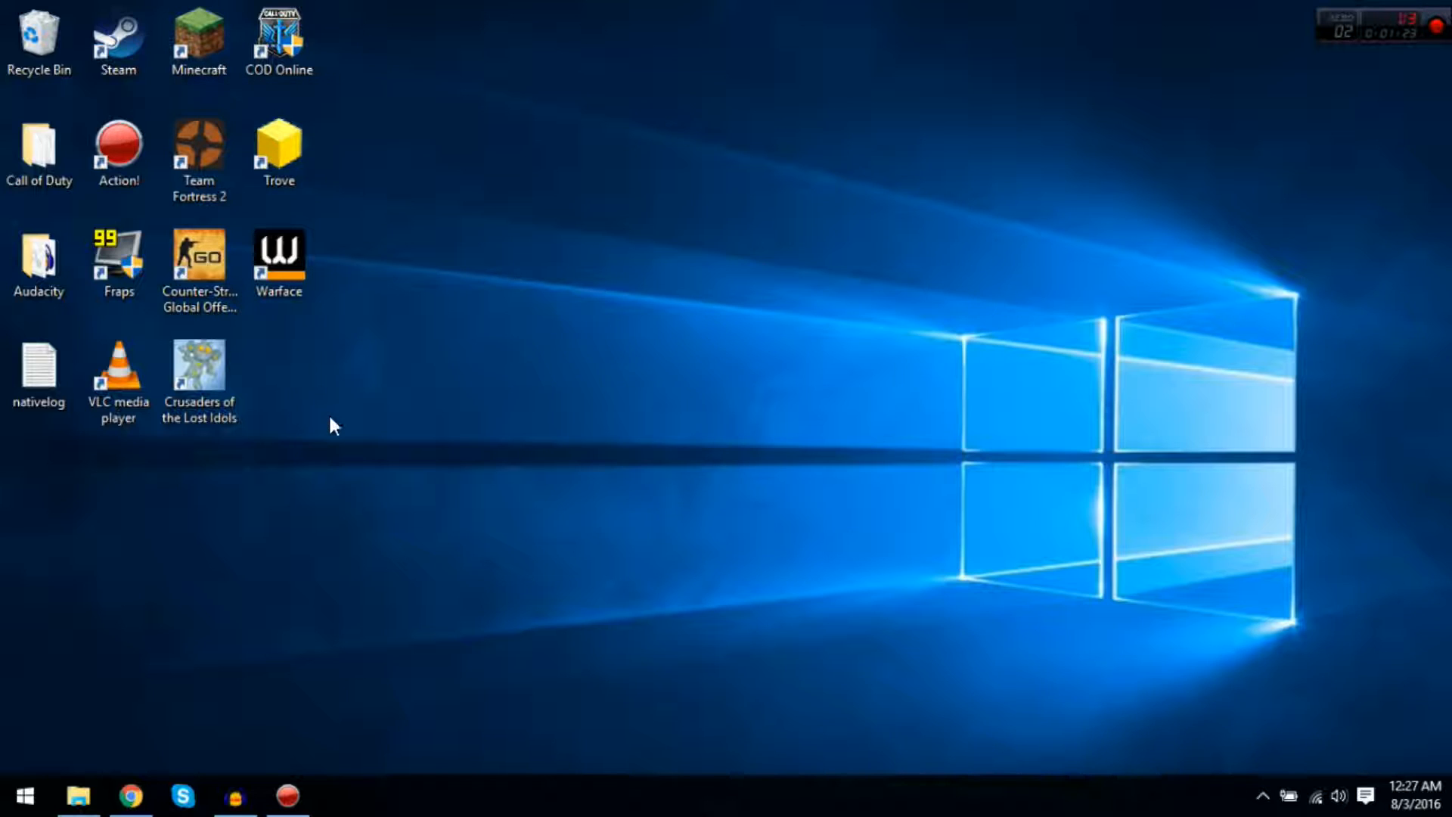
{"action": "mouse_move", "coordinate": [311, 399]}
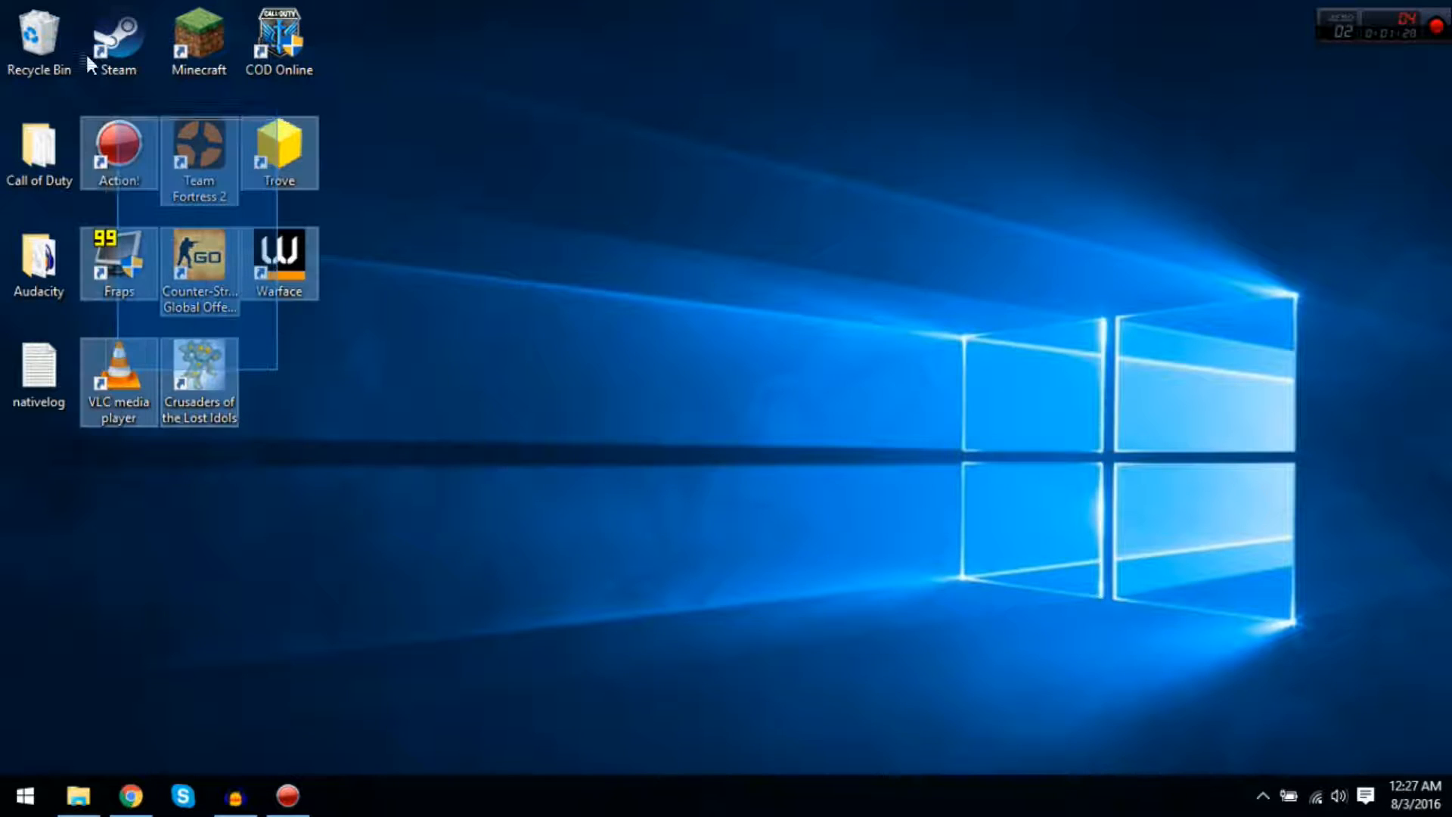
{"action": "left_click", "coordinate": [280, 354]}
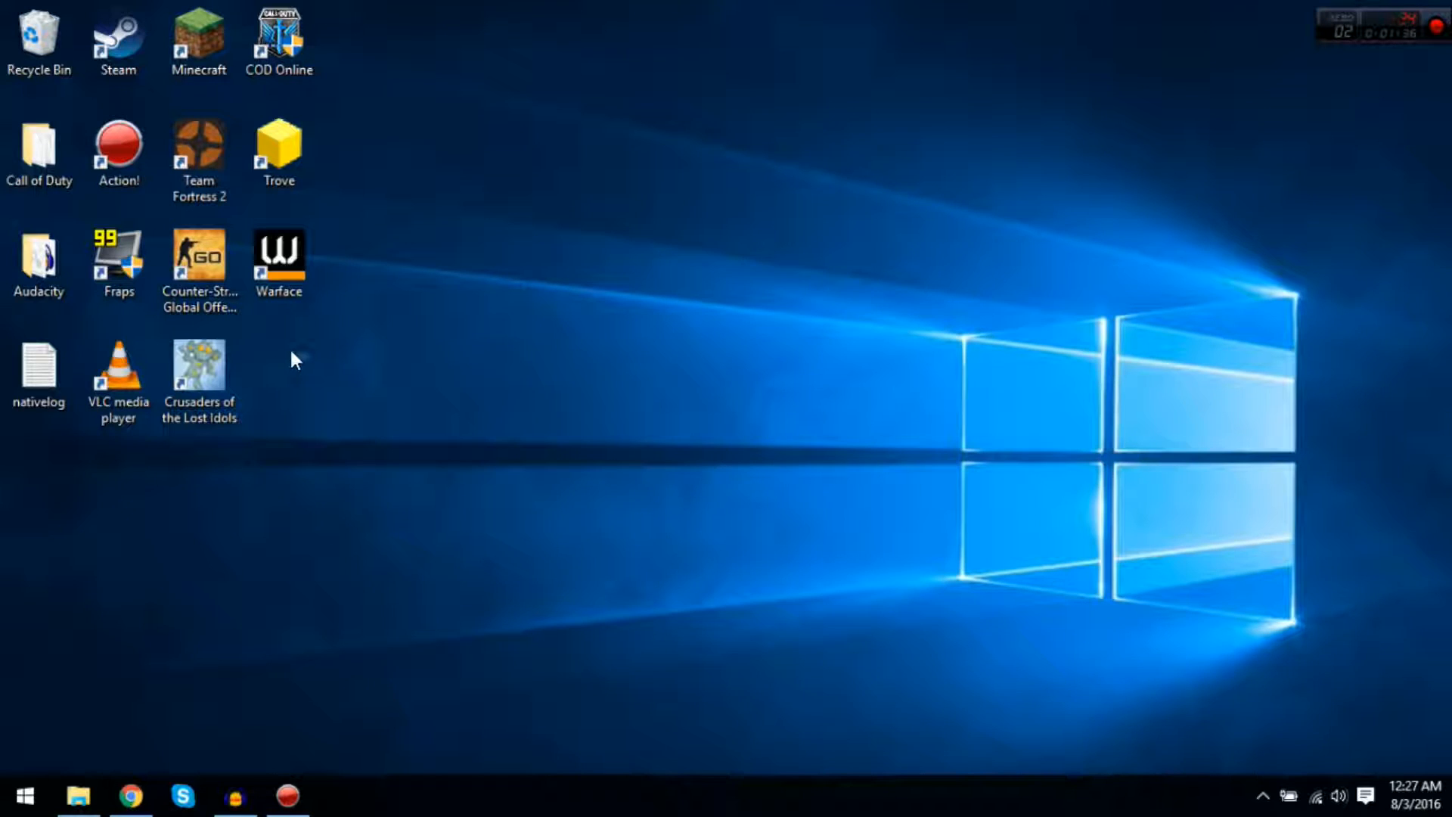
{"action": "mouse_move", "coordinate": [257, 310]}
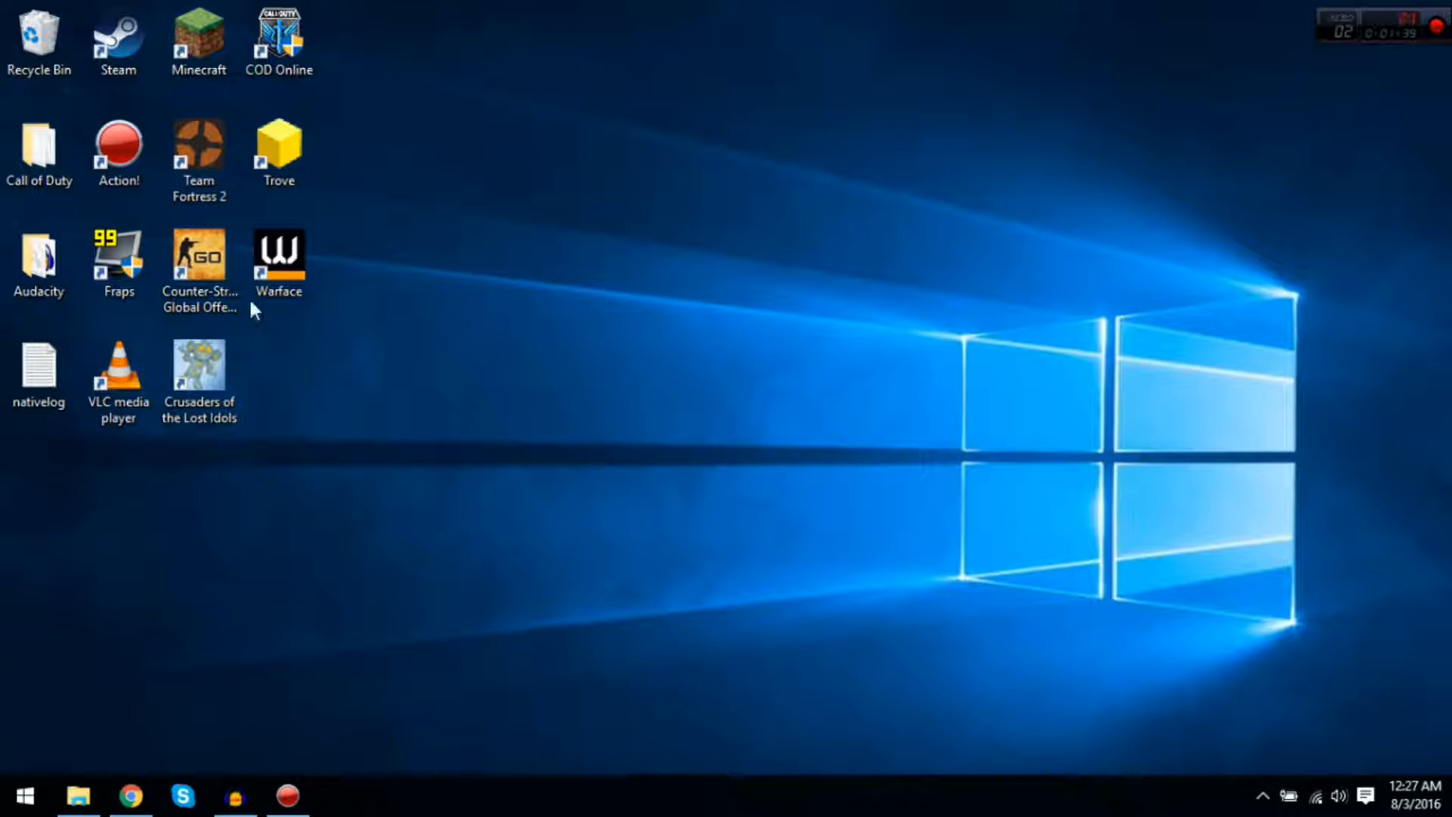
{"action": "mouse_move", "coordinate": [257, 522]}
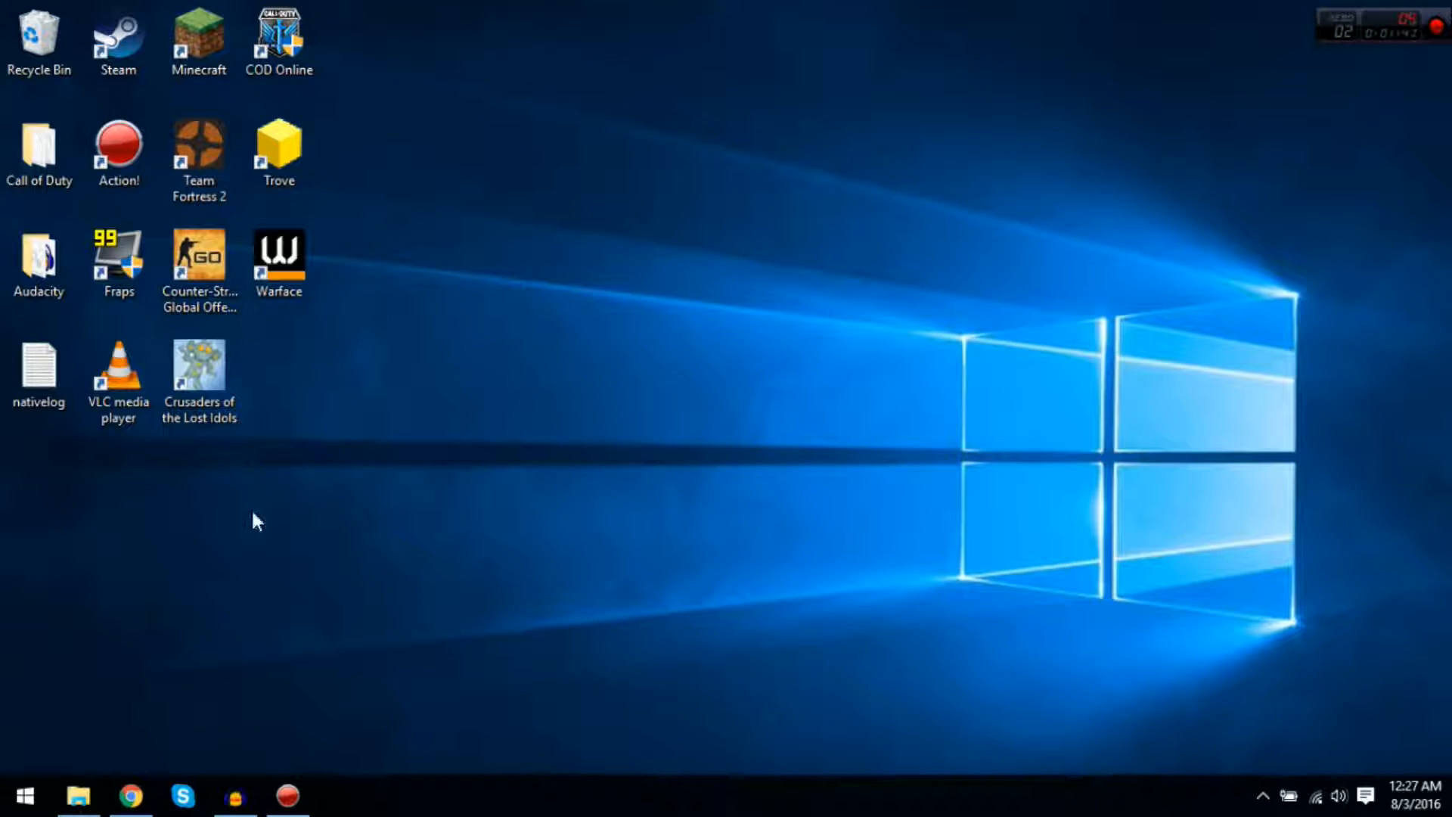
{"action": "mouse_move", "coordinate": [274, 704]}
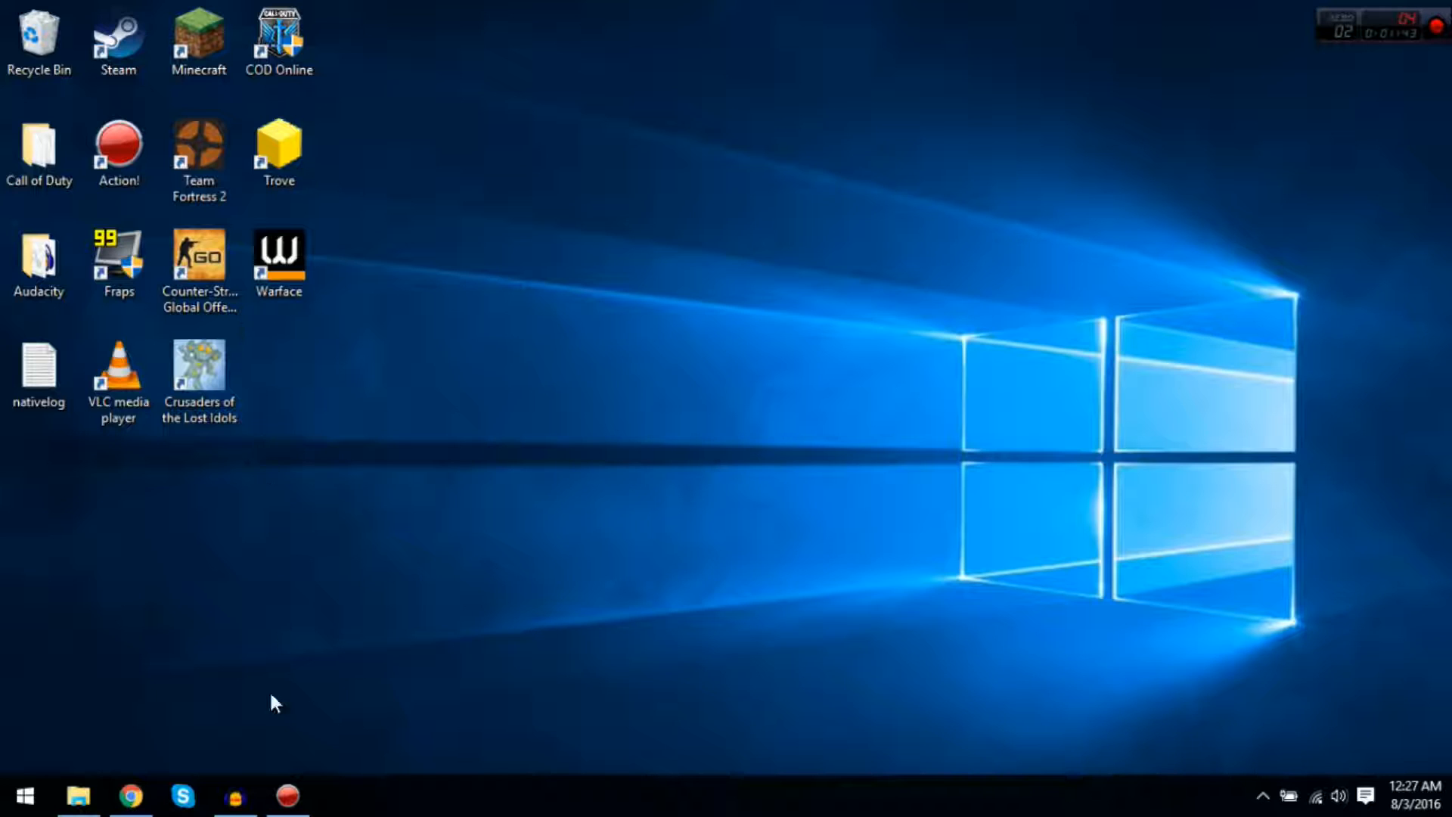
{"action": "mouse_move", "coordinate": [104, 732]}
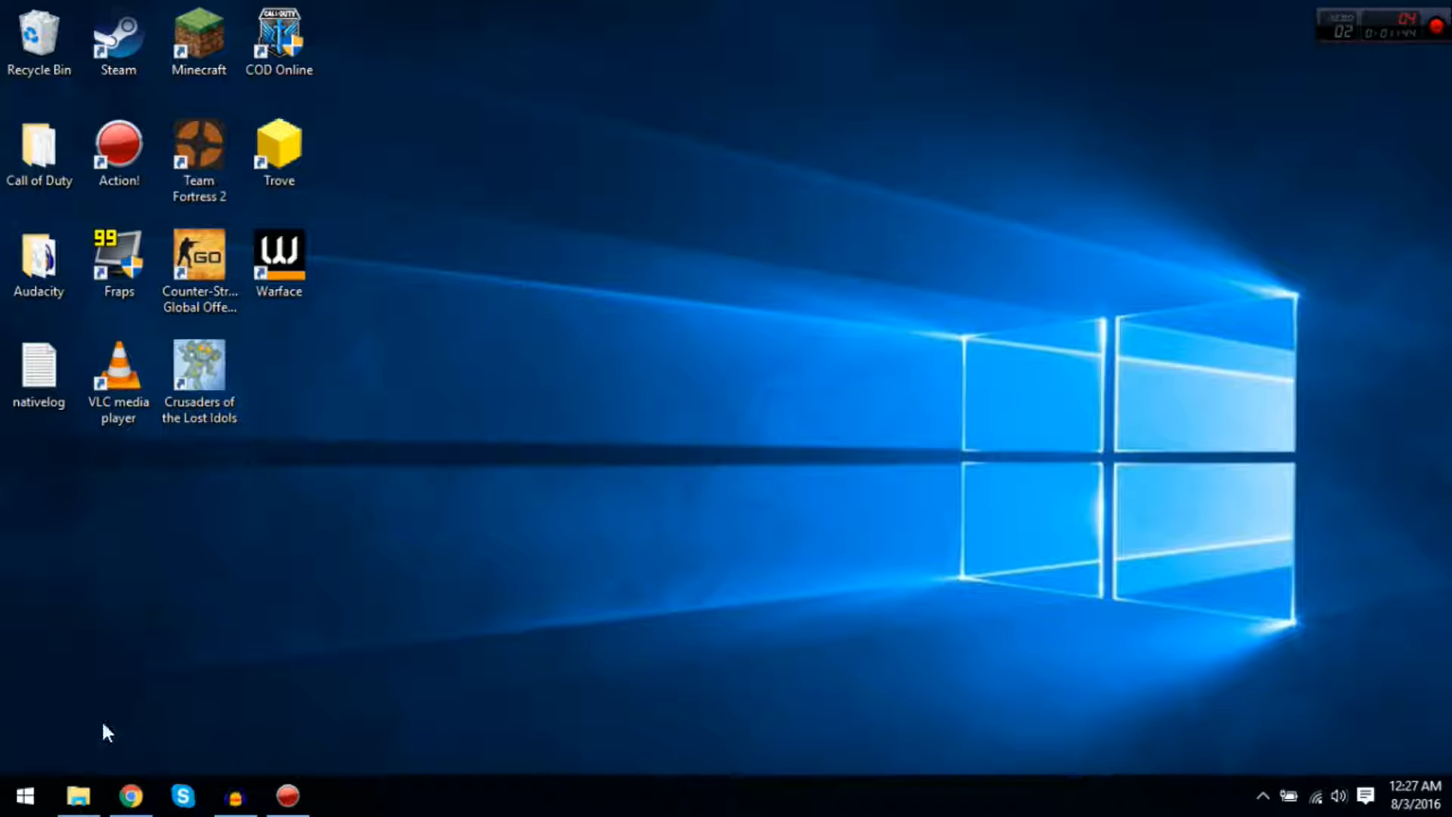
{"action": "left_click", "coordinate": [79, 796]}
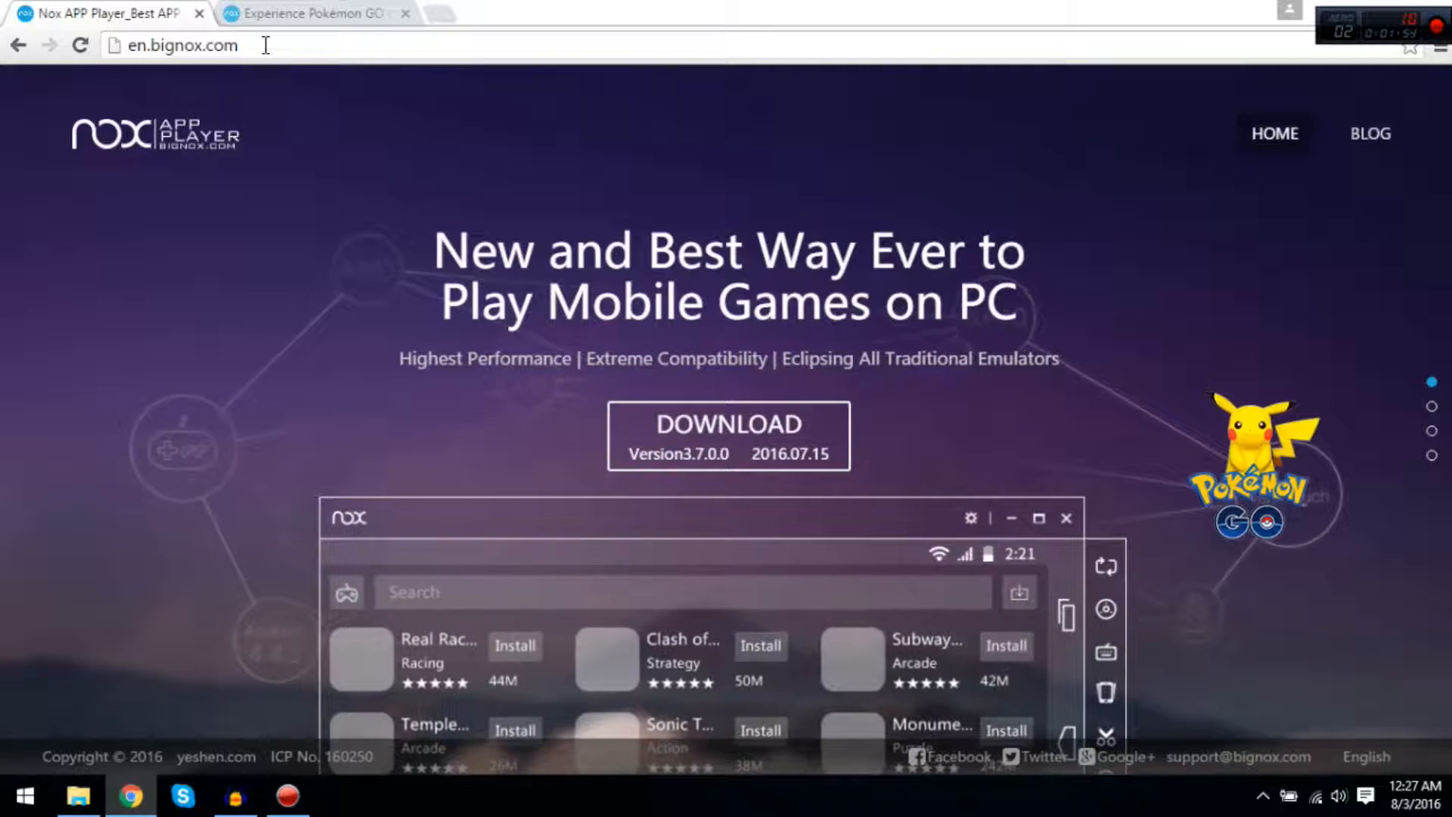
{"action": "double_click", "coordinate": [184, 44]}
{"action": "type", "text": "/#p2"}
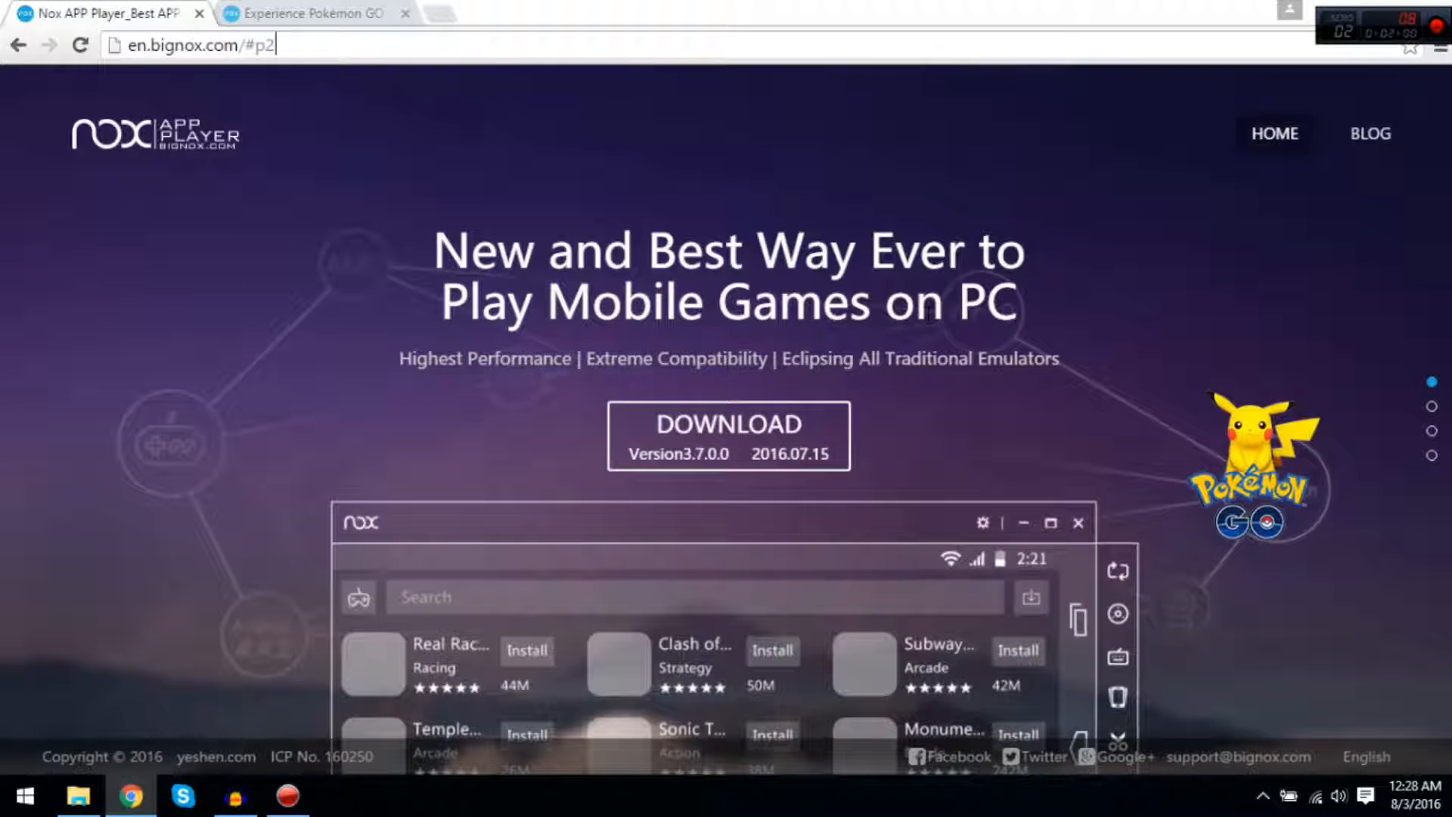
Scroll through the feature sections and download the Nox App Player installer.
{"action": "scroll", "scroll_direction": "down", "scroll_amount": 3}
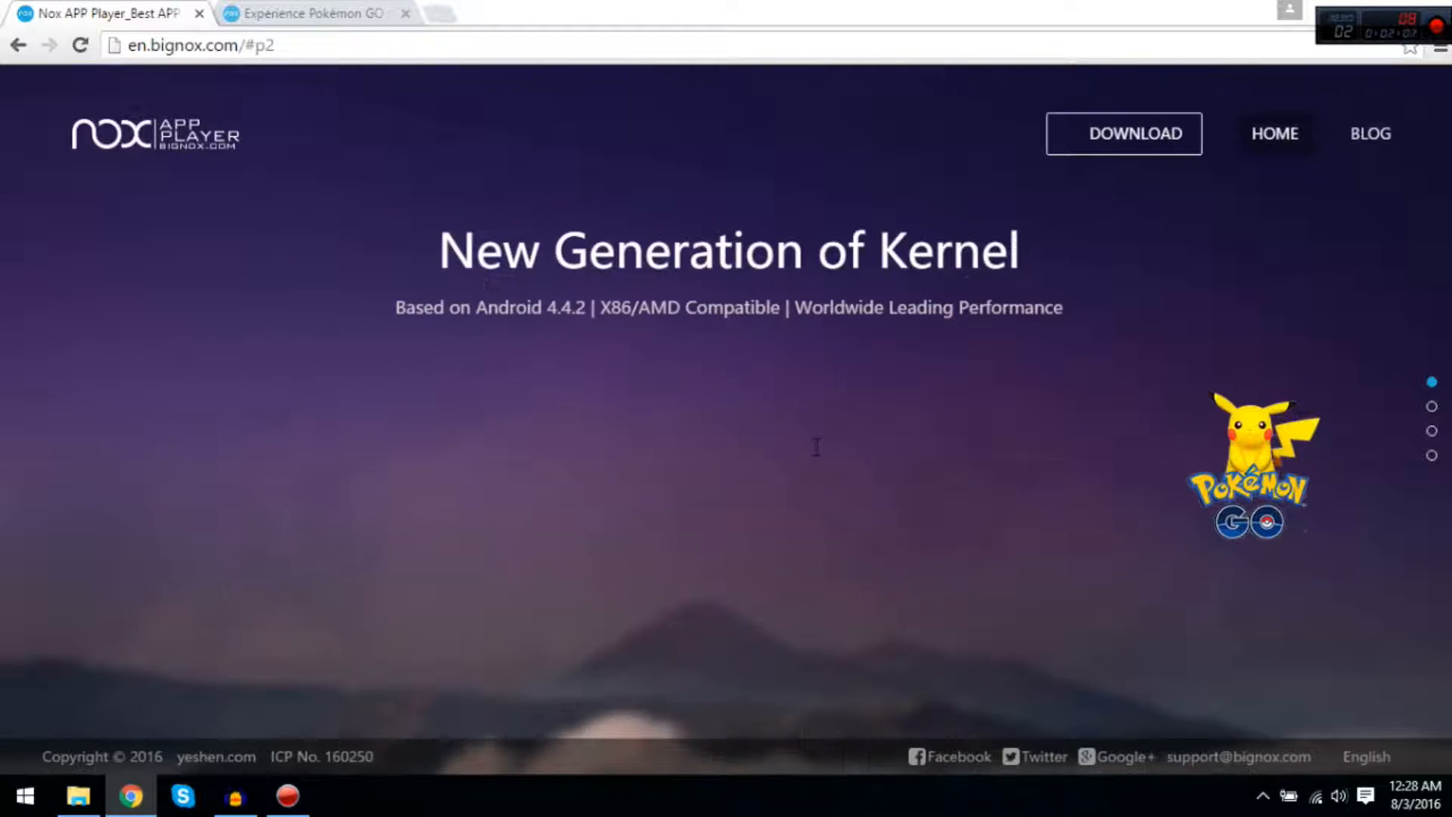
{"action": "scroll", "scroll_direction": "down", "scroll_amount": 3}
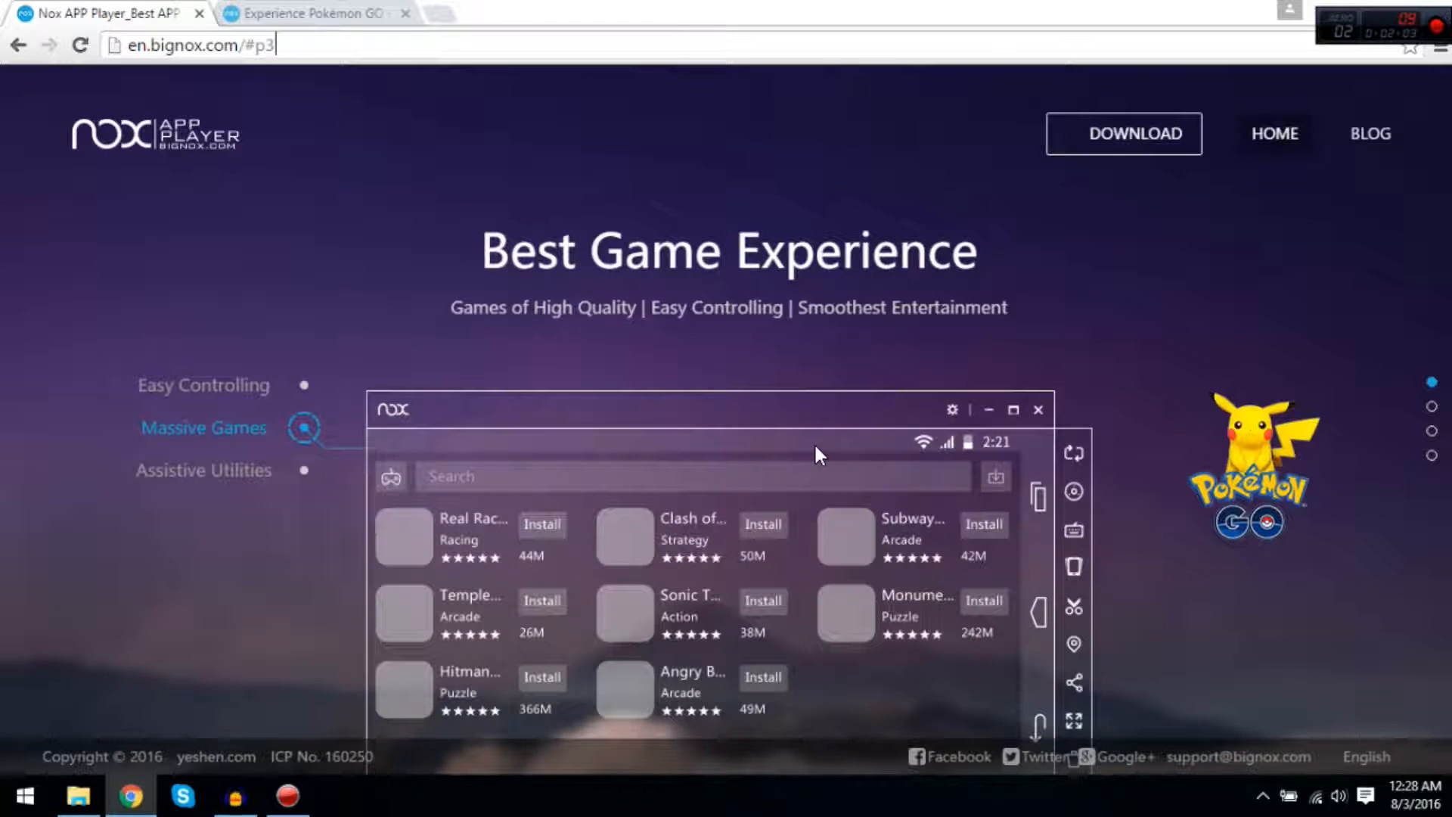
{"action": "left_click", "coordinate": [203, 470]}
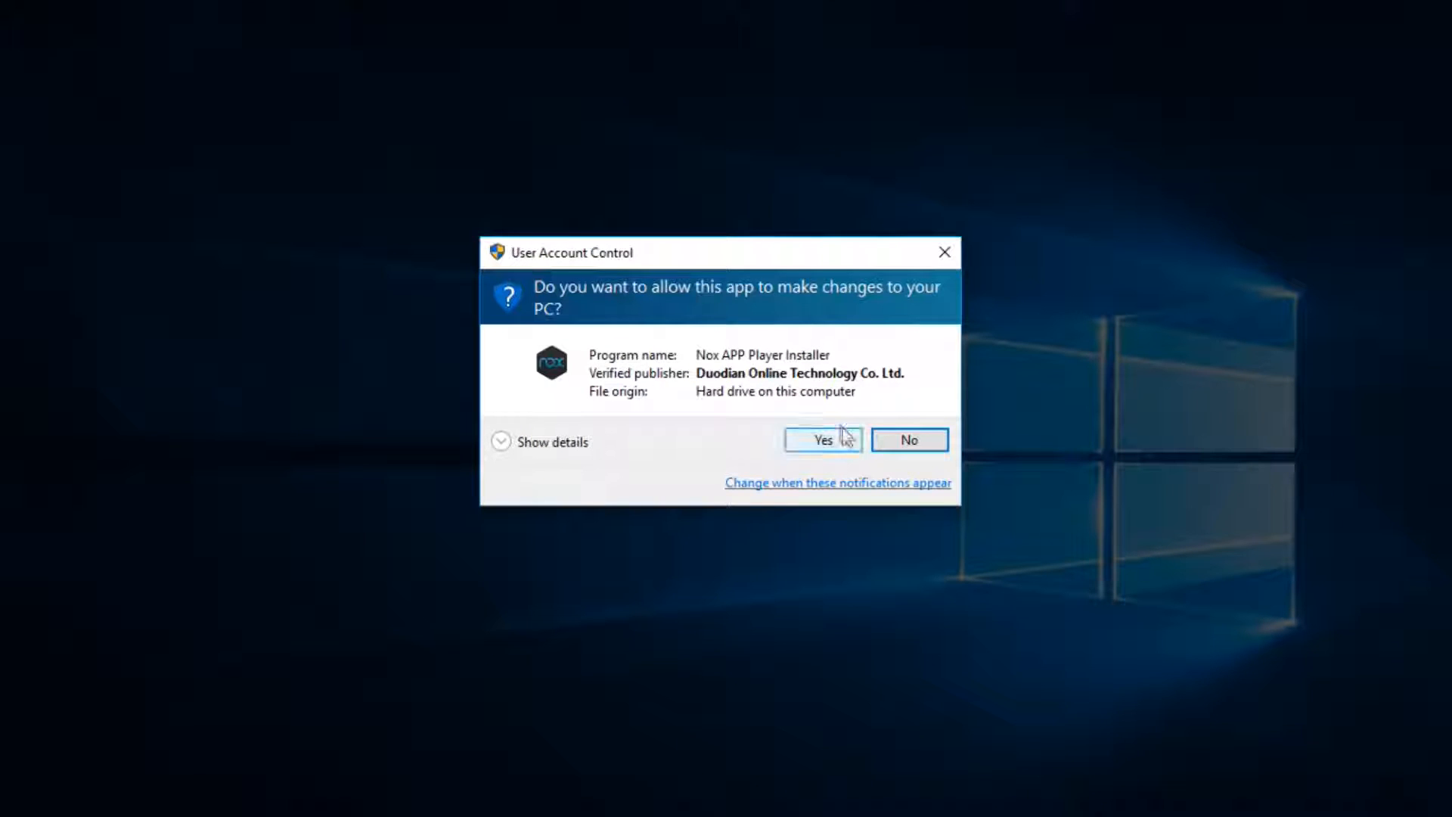
Allow the installer in User Account Control, start installing Nox, then return to Chrome.
{"action": "left_click", "coordinate": [823, 438]}
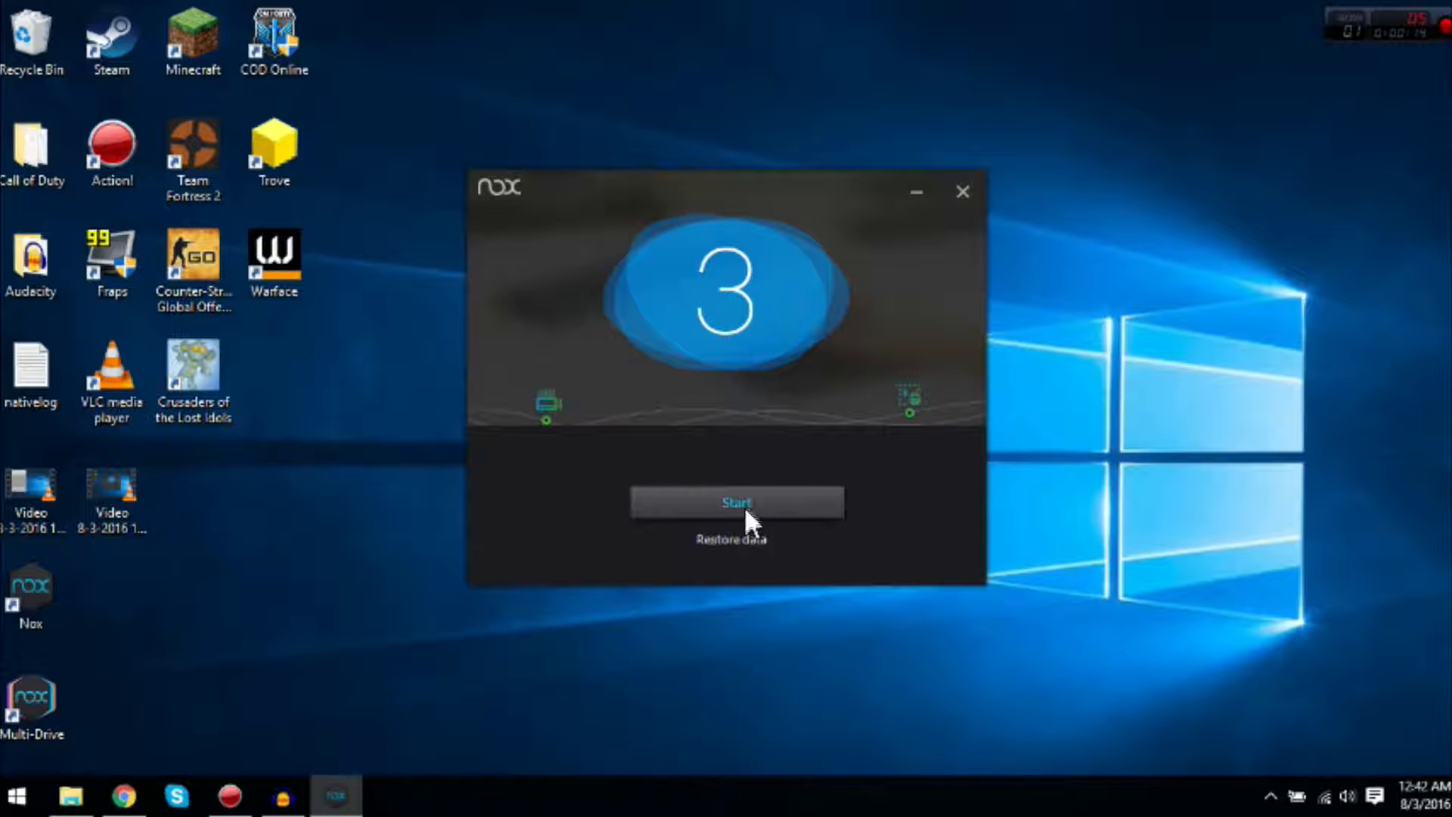
{"action": "left_click", "coordinate": [735, 502]}
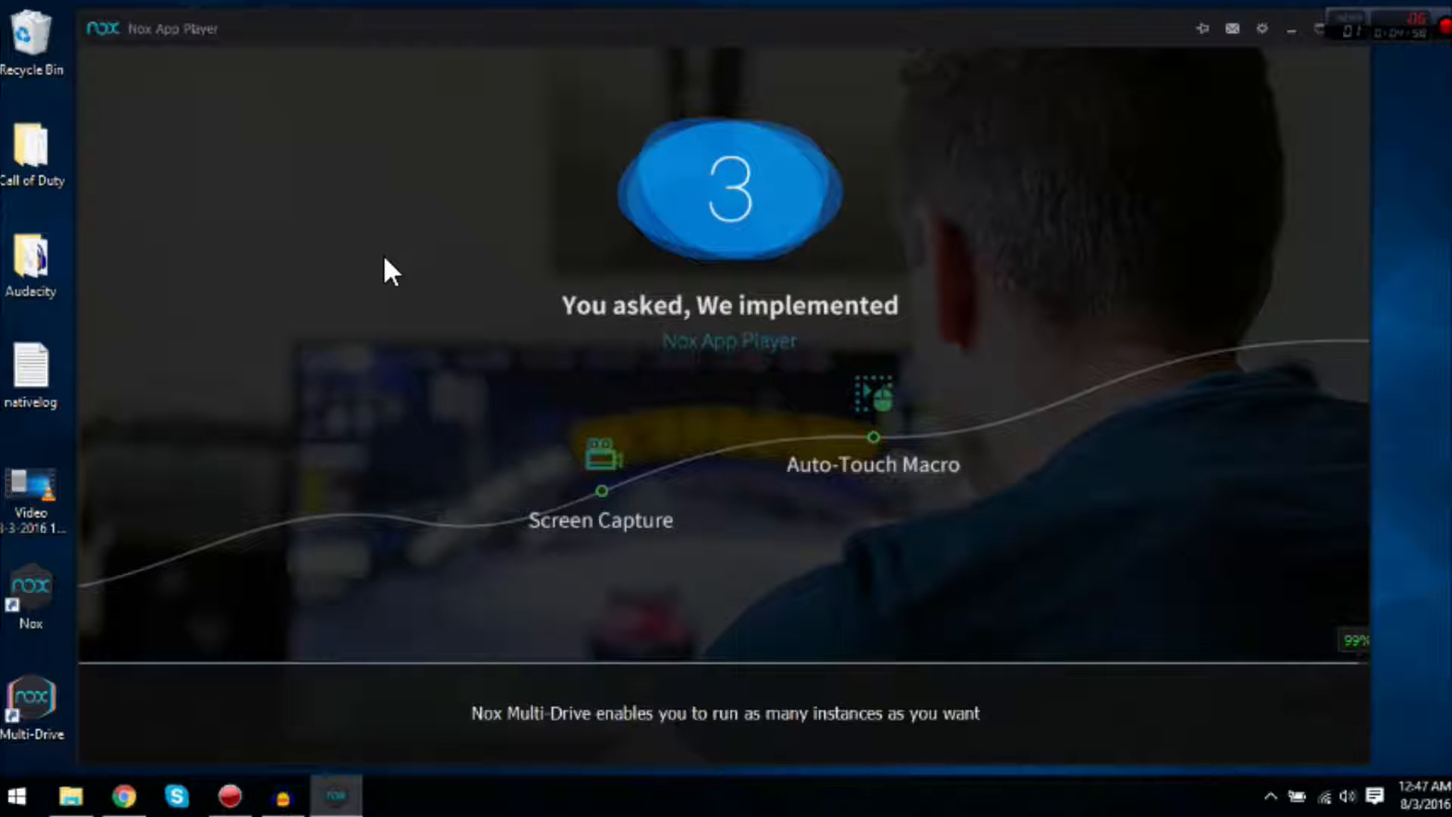
{"action": "mouse_move", "coordinate": [226, 615]}
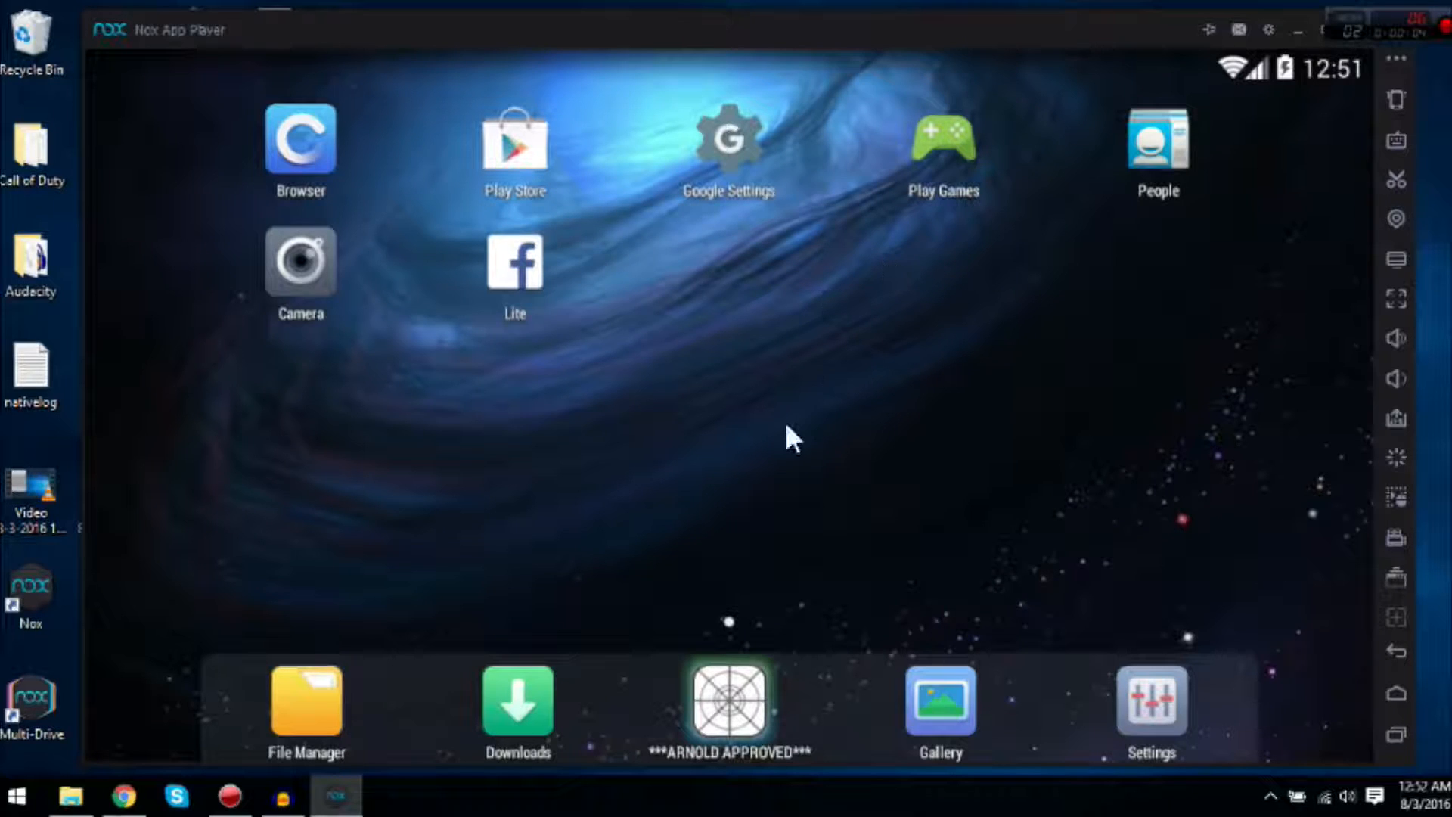
{"action": "mouse_move", "coordinate": [412, 337]}
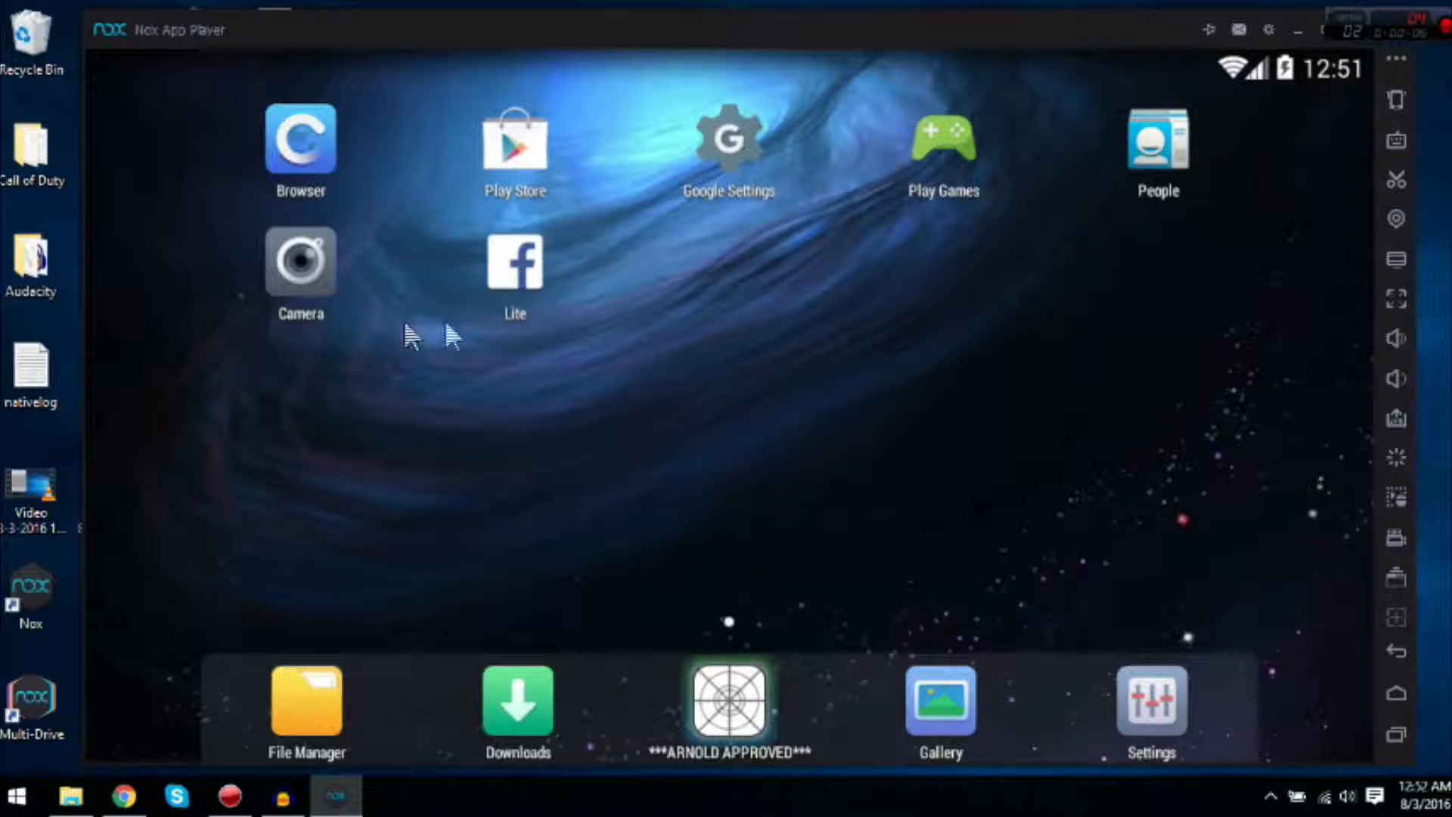
{"action": "mouse_move", "coordinate": [1353, 602]}
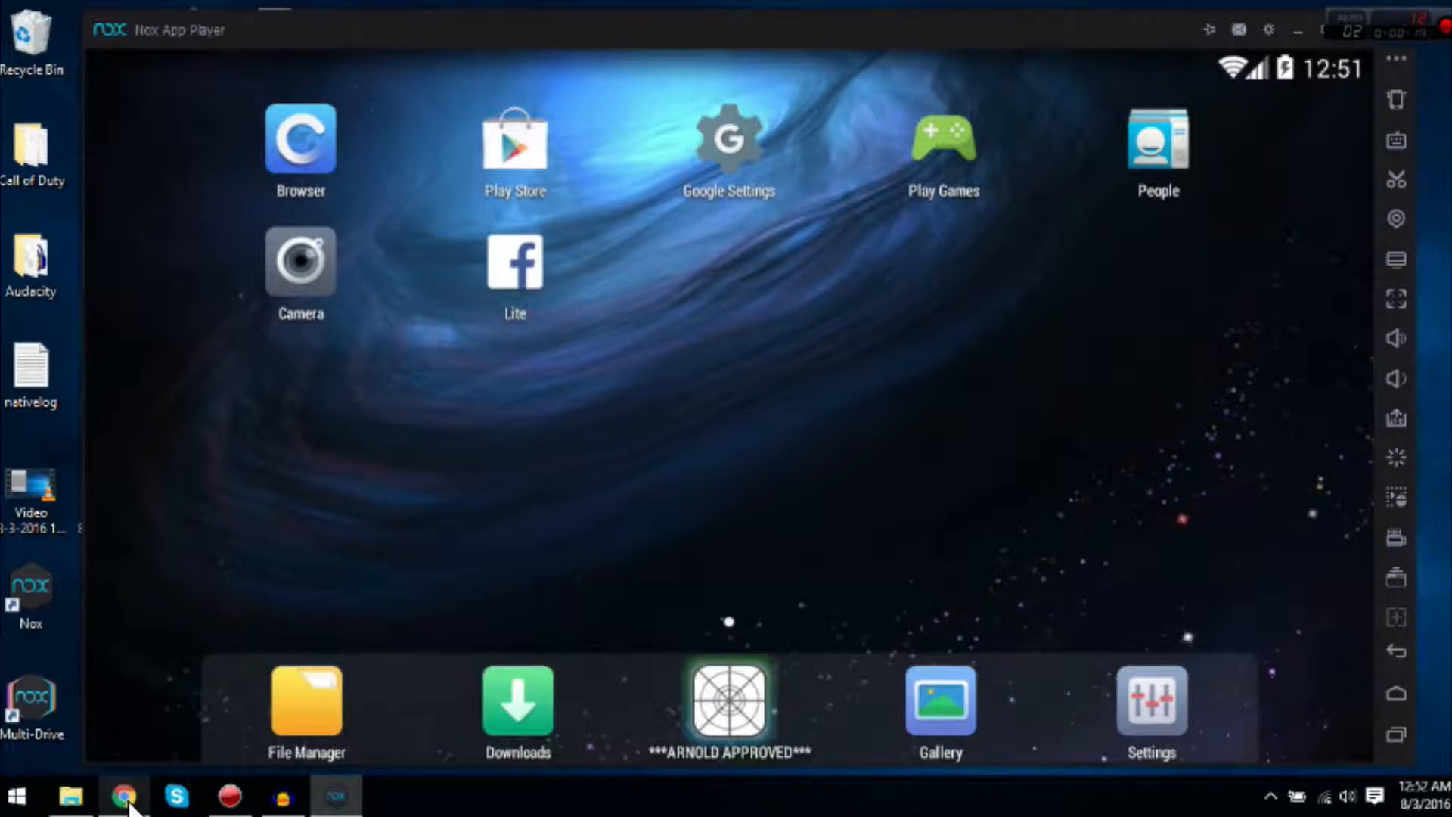
{"action": "left_click", "coordinate": [122, 797]}
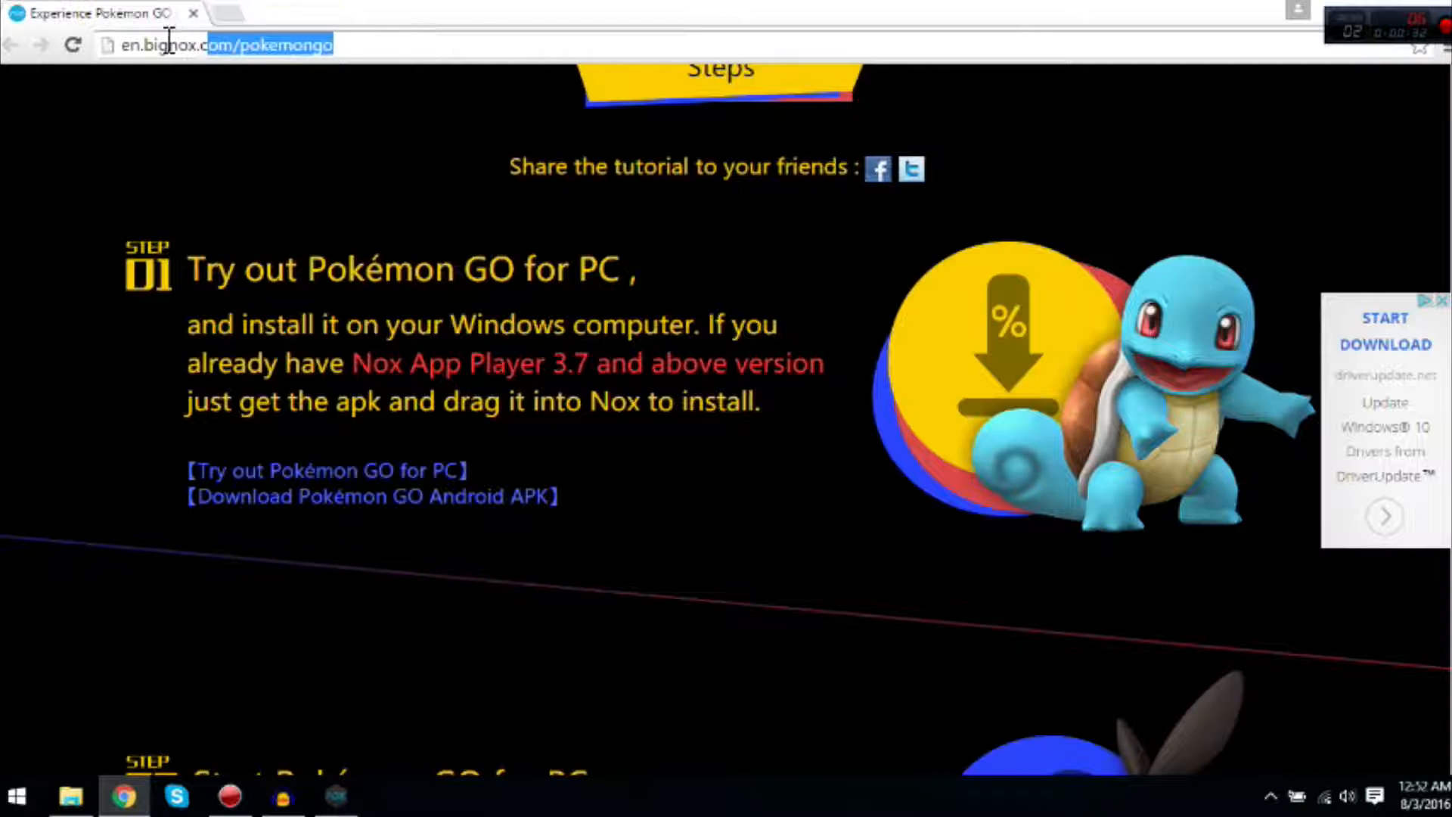
{"action": "mouse_move", "coordinate": [259, 257]}
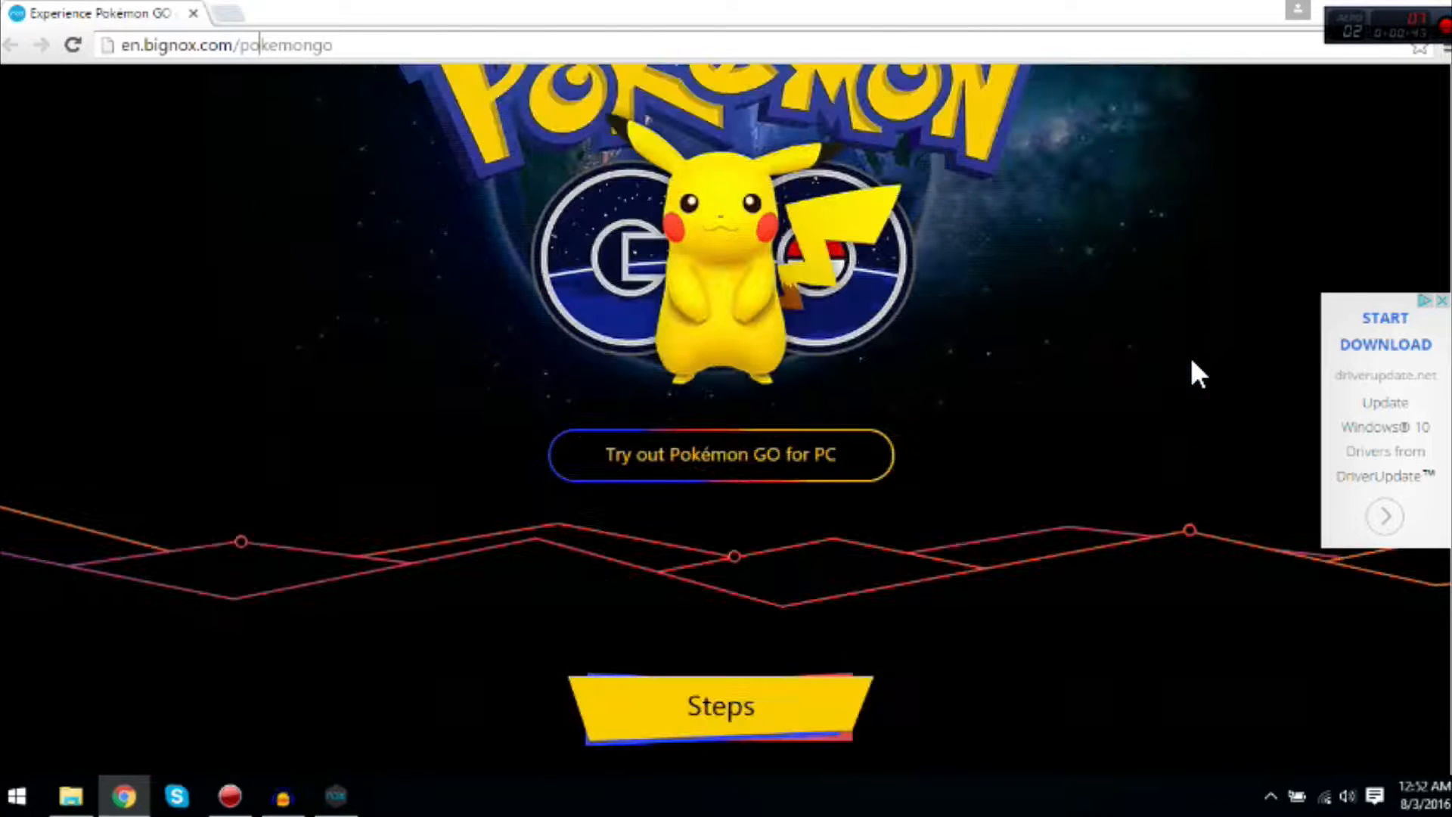
Scroll the en.bignox.com/pokemongo guide down to Step 01 with the APK download link.
{"action": "scroll", "scroll_direction": "down", "scroll_amount": 3}
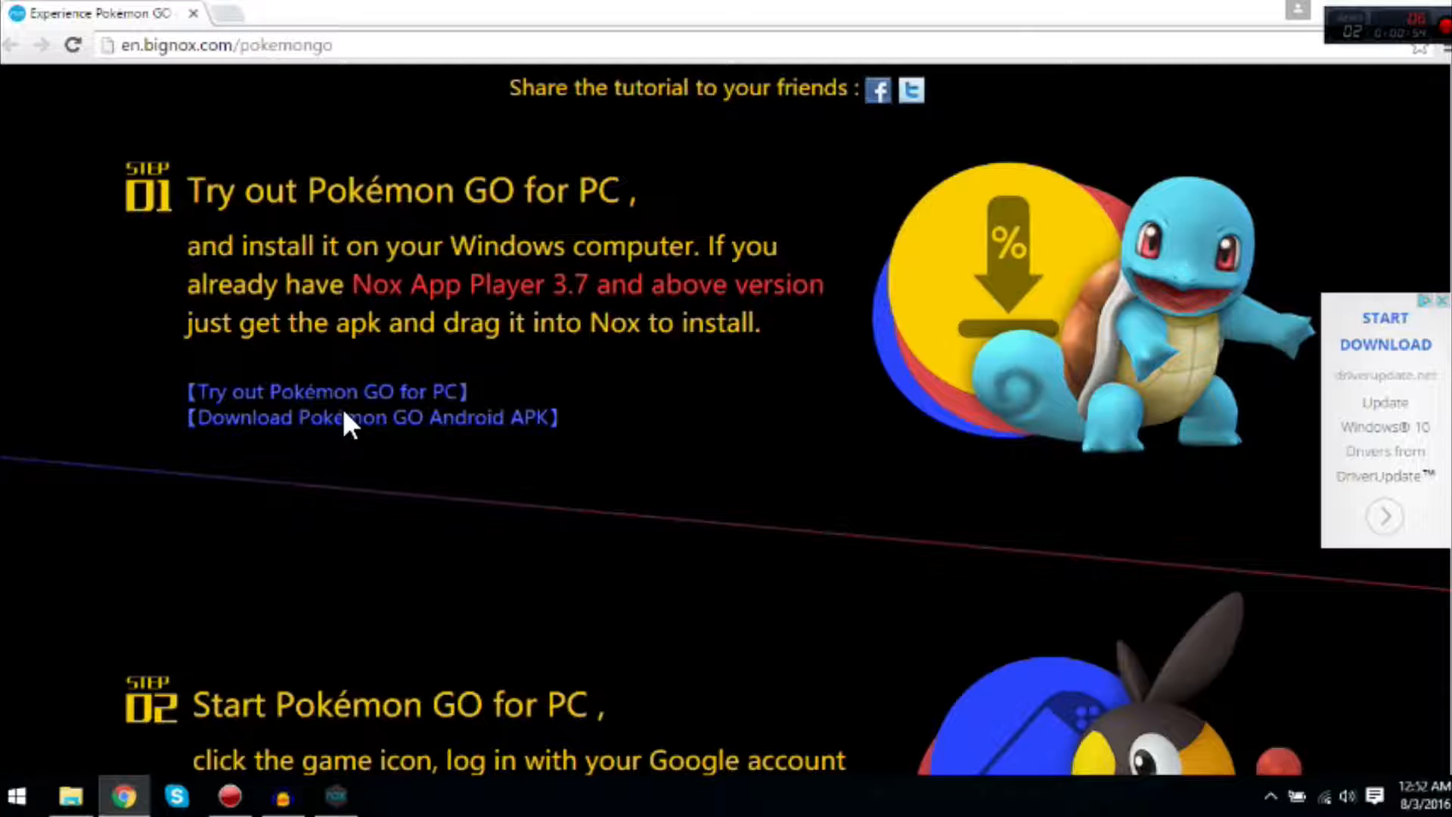
{"action": "scroll", "scroll_direction": "down", "scroll_amount": 3}
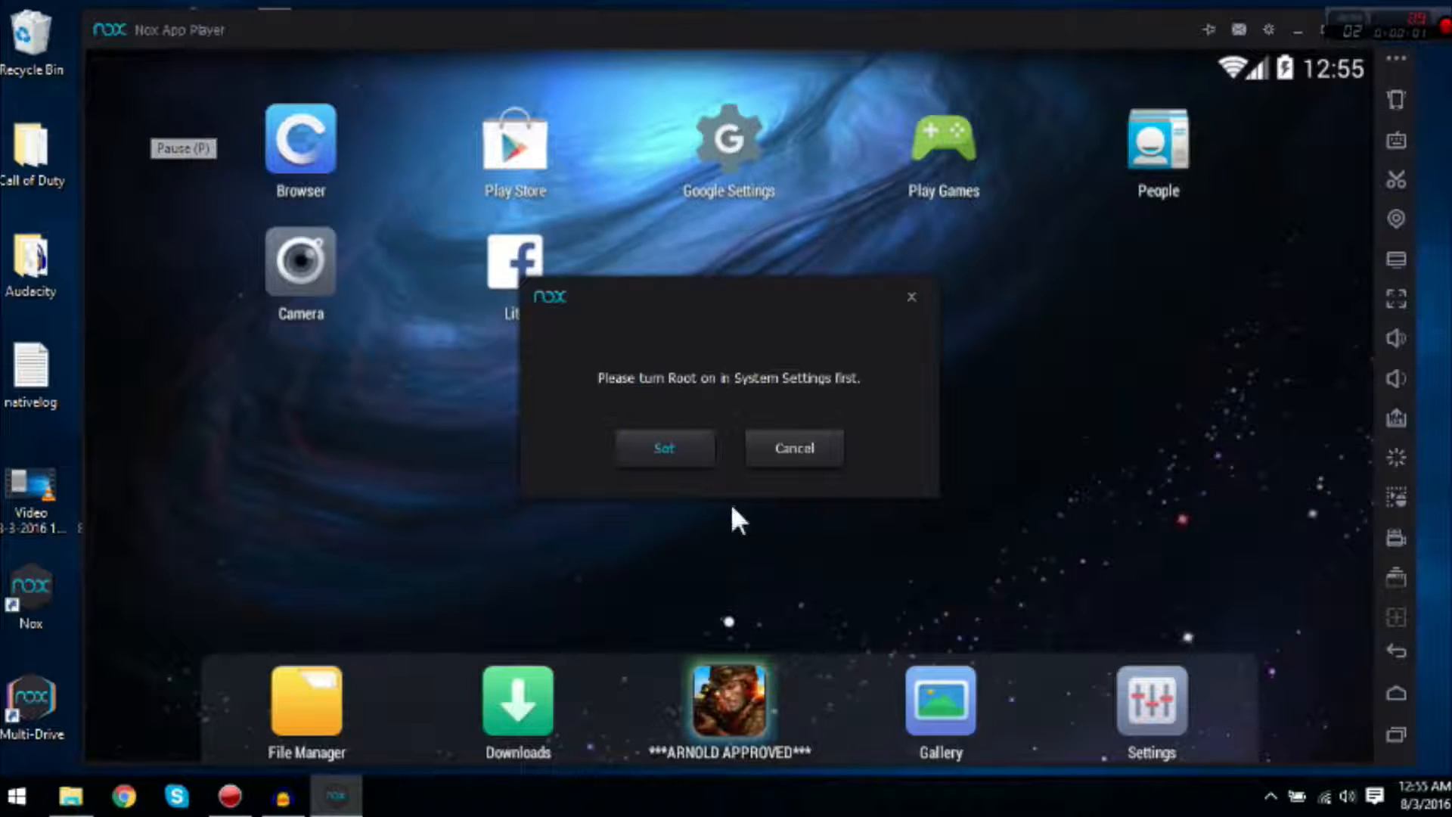
{"action": "mouse_move", "coordinate": [723, 412]}
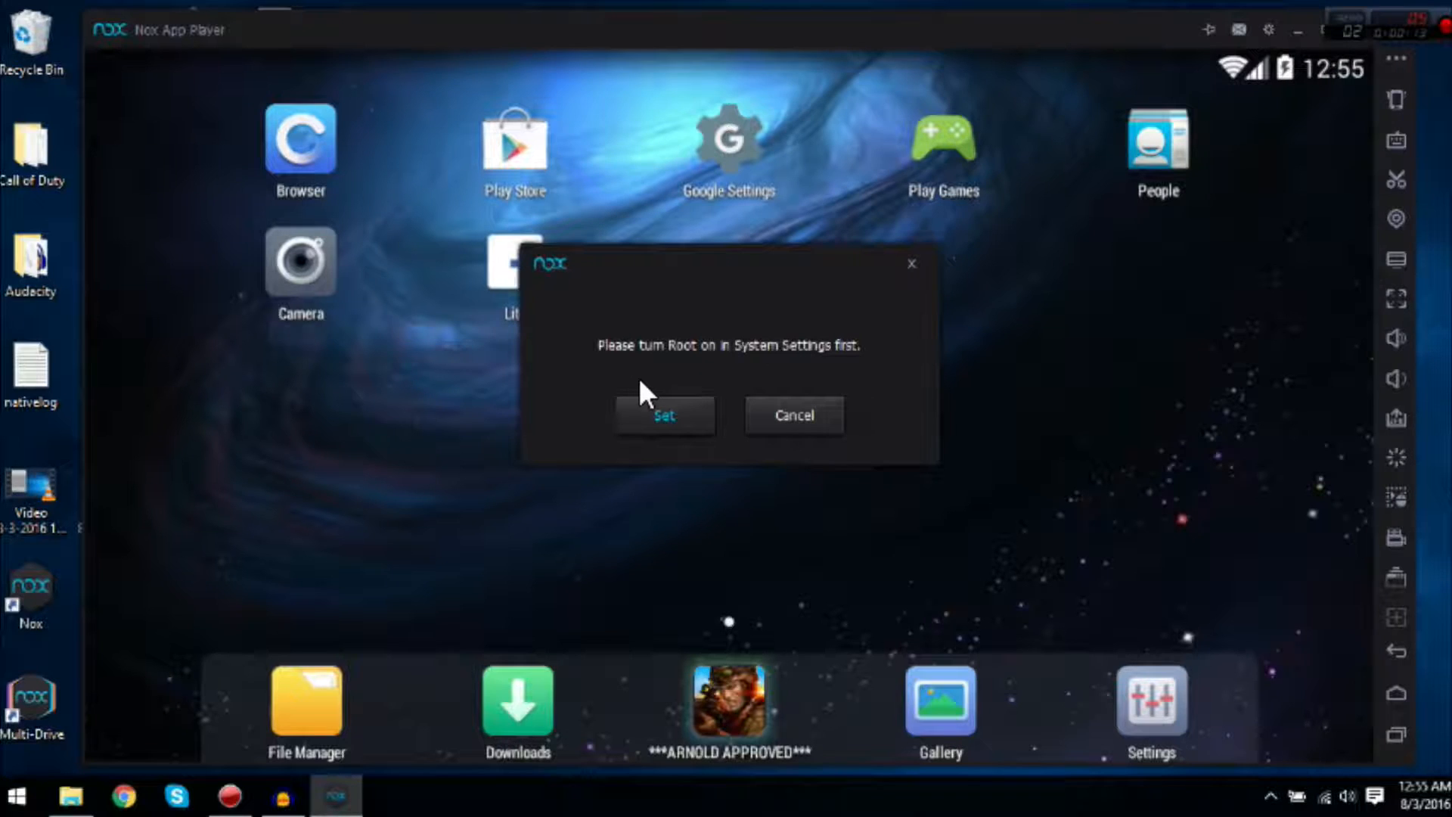
{"action": "mouse_move", "coordinate": [717, 407]}
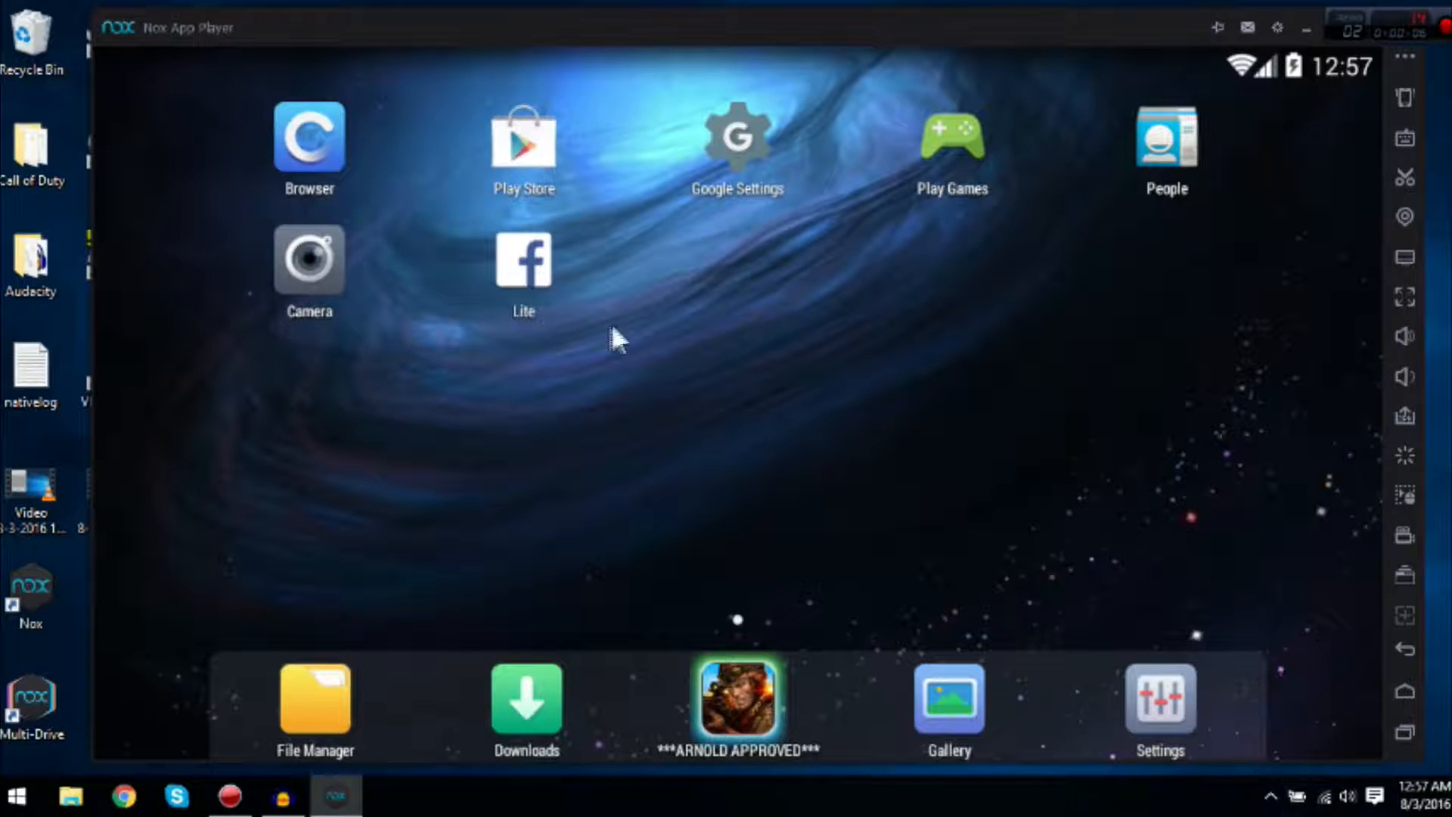
{"action": "mouse_move", "coordinate": [463, 431]}
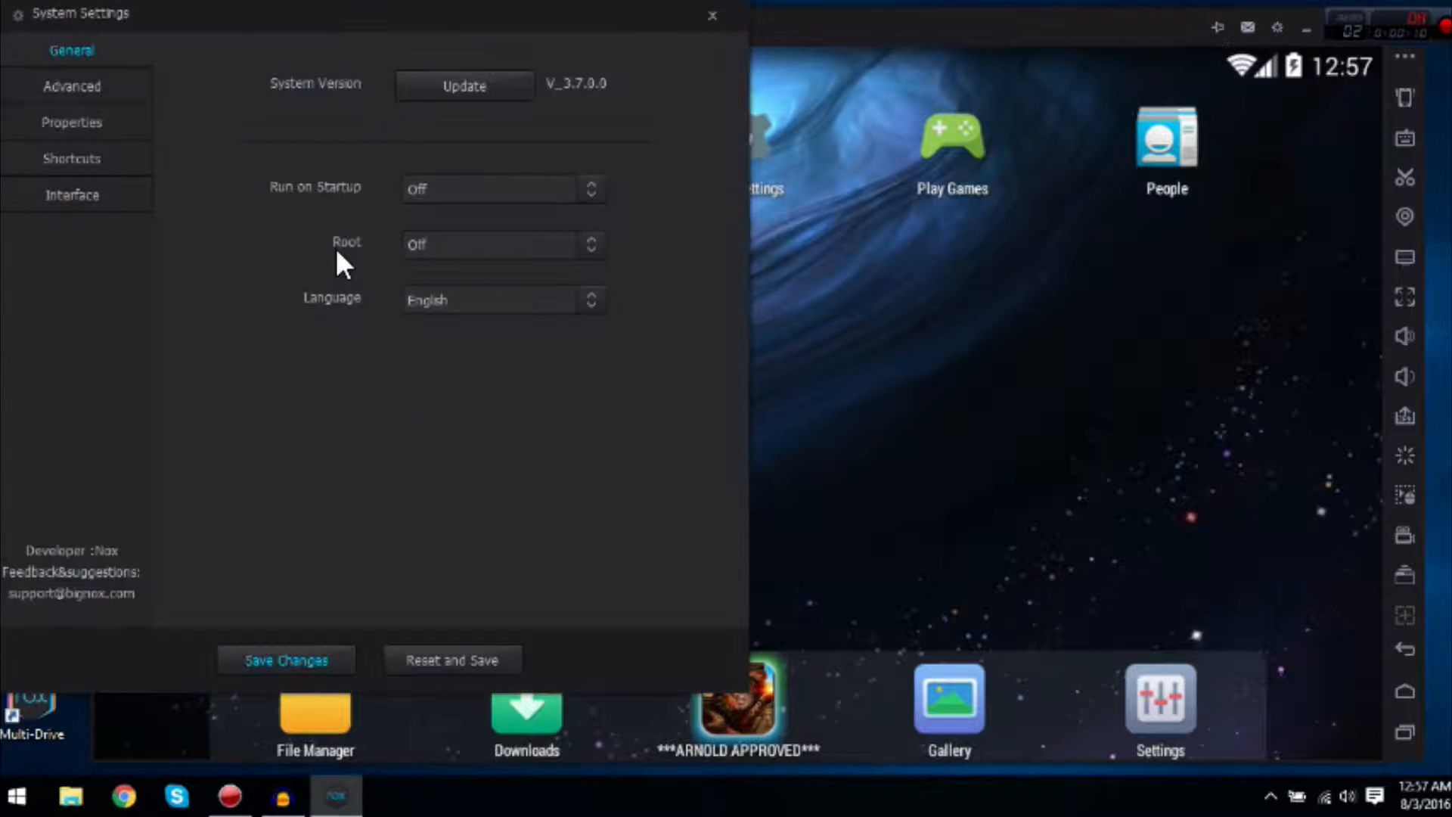
Switch Root to On under General in Nox System Settings and save the change.
{"action": "left_click", "coordinate": [503, 245]}
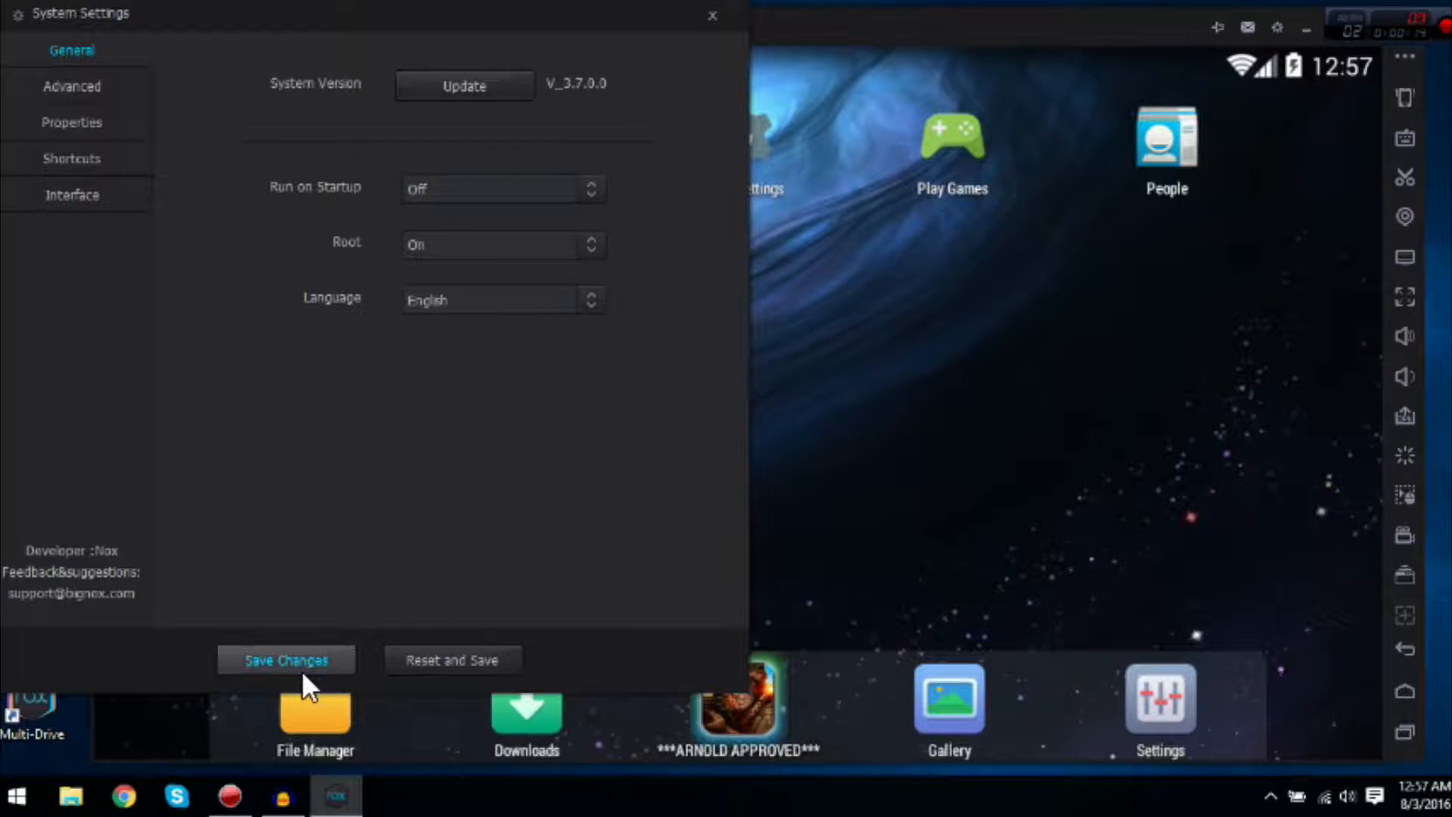
{"action": "left_click", "coordinate": [286, 659]}
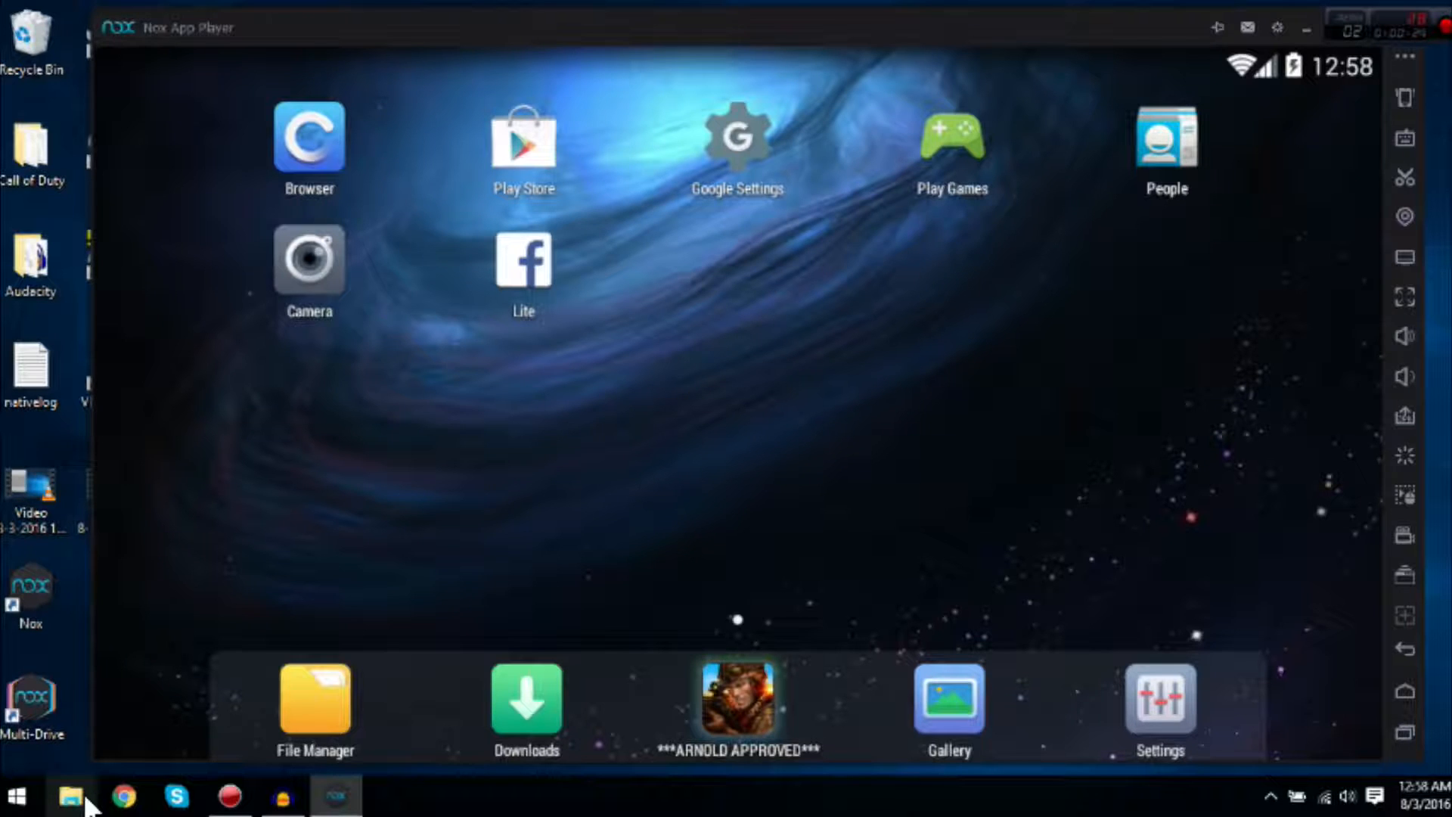
Open Nox's Share Folder and its apk folder showing Pokémon GO.apk.
{"action": "left_click", "coordinate": [71, 797]}
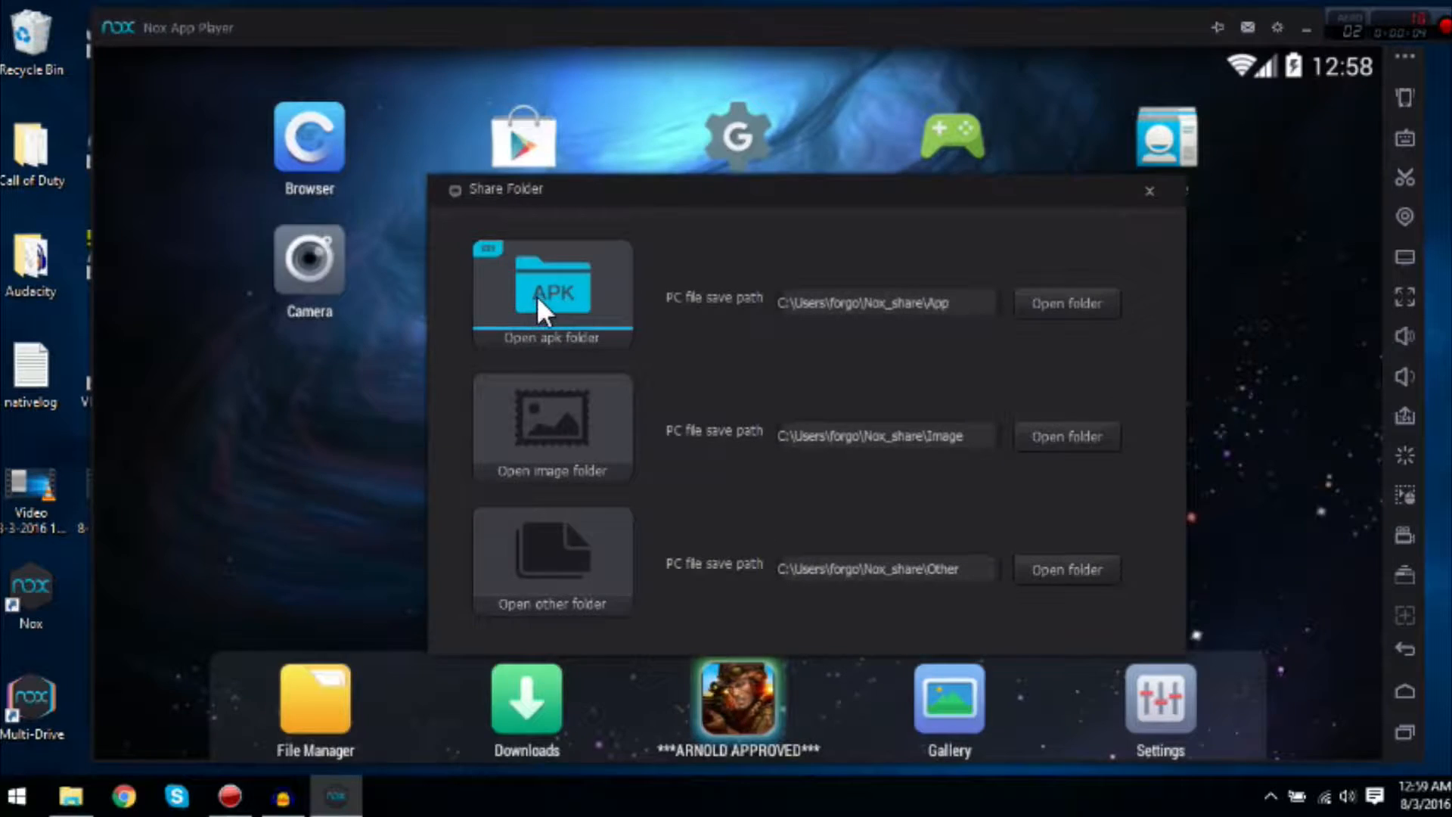
{"action": "left_click", "coordinate": [551, 292]}
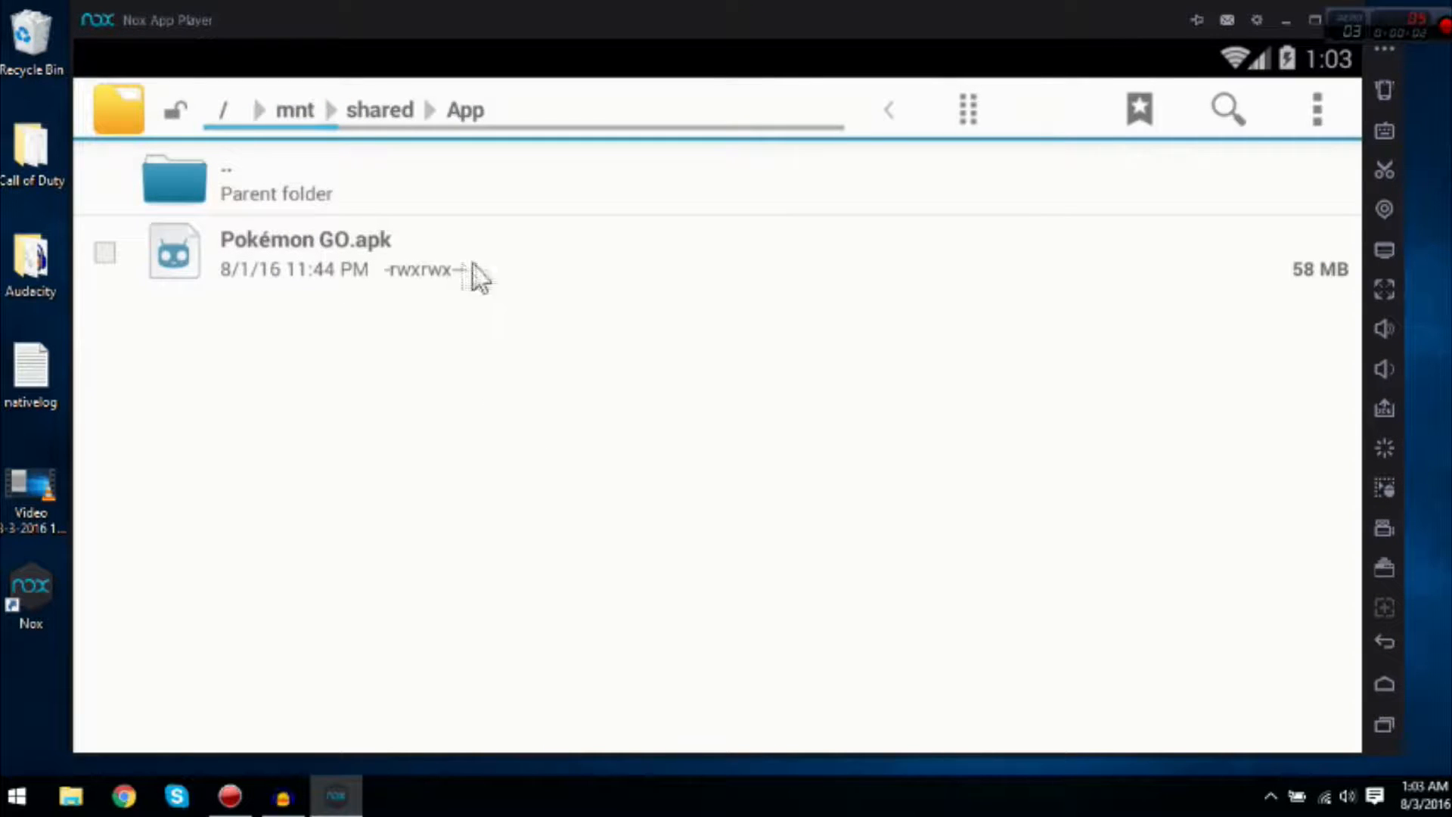
Install Pokémon GO.apk from the shared App folder and launch the installed app.
{"action": "left_click", "coordinate": [306, 239]}
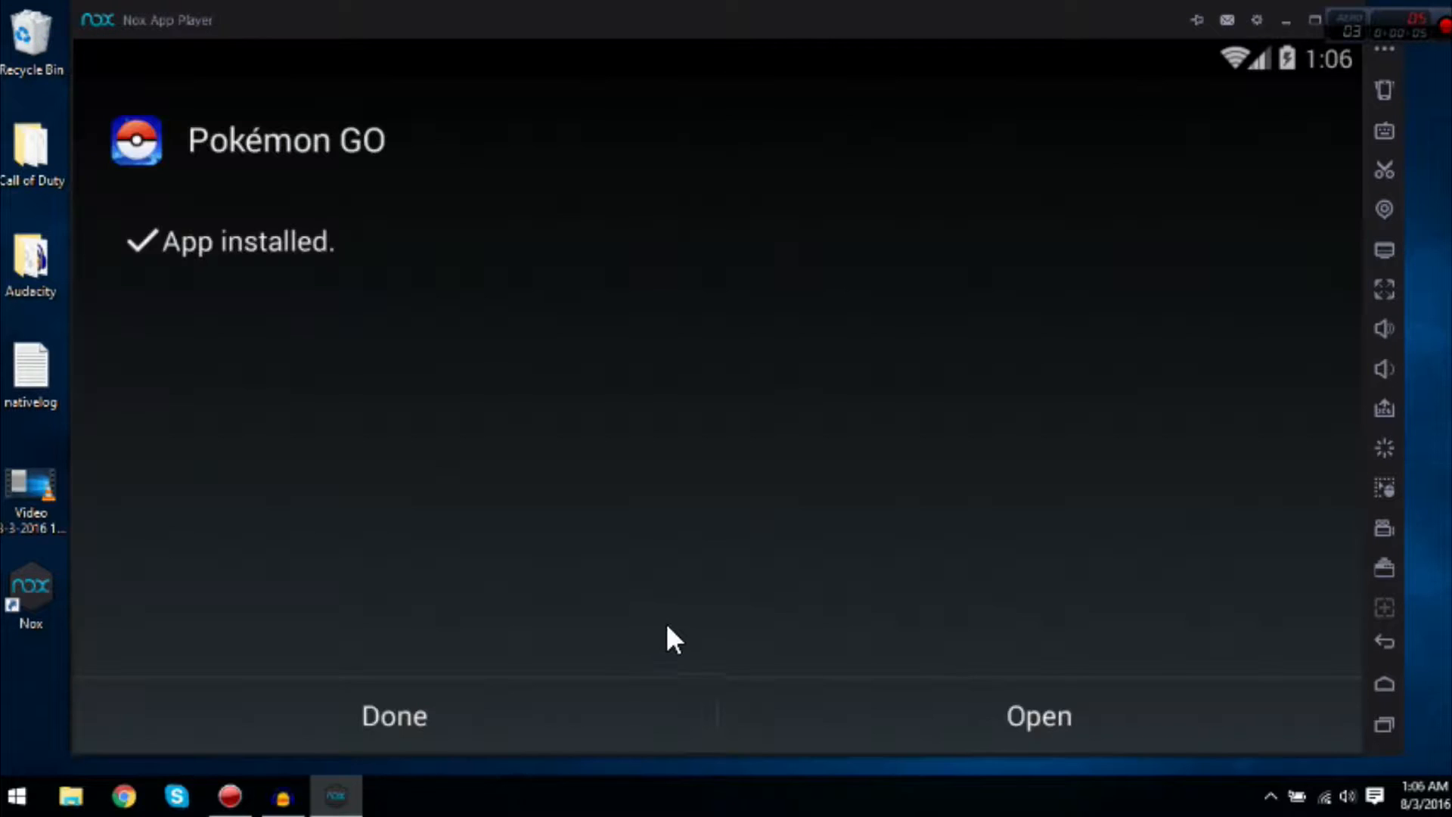
{"action": "mouse_move", "coordinate": [834, 727]}
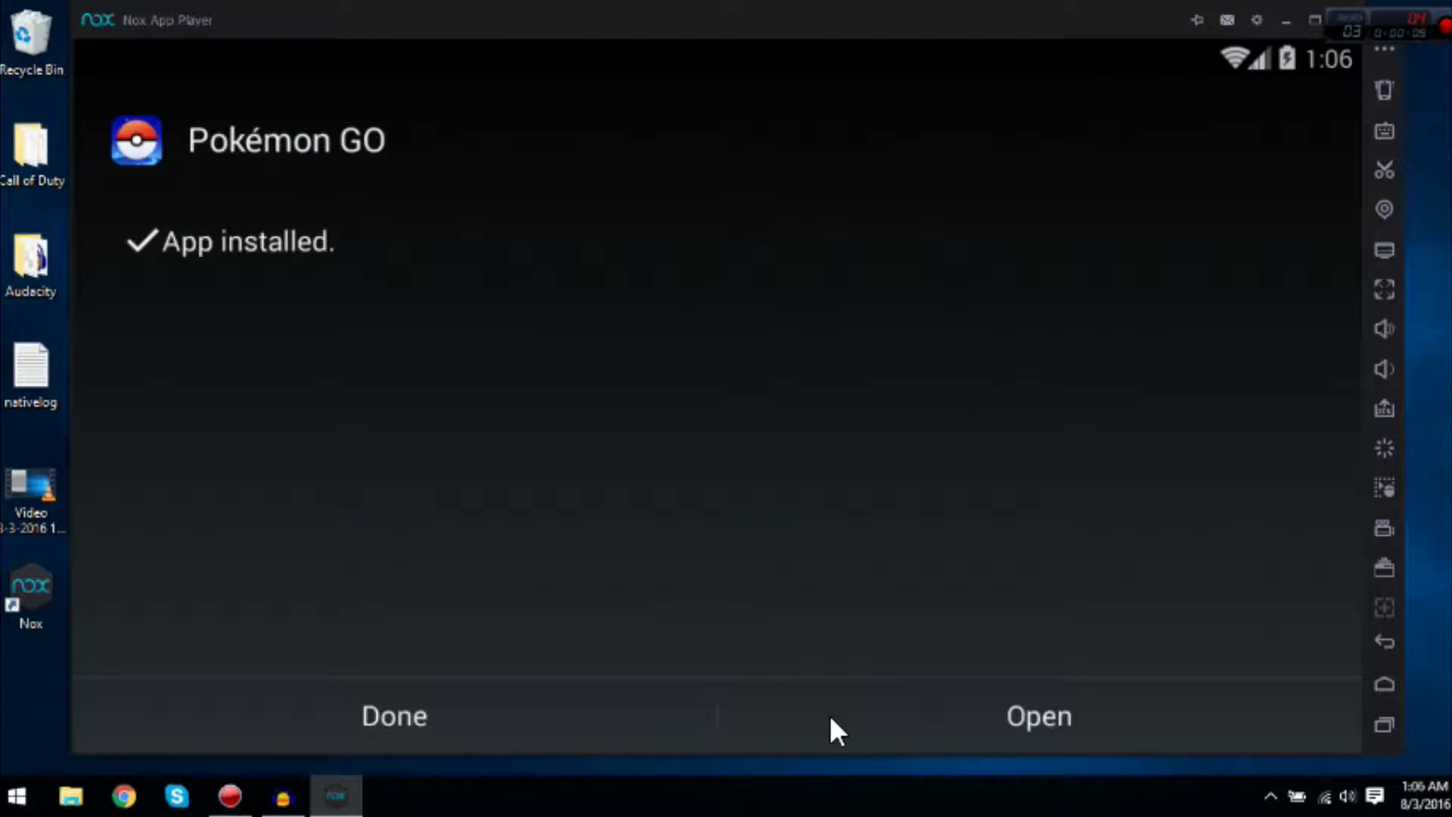
{"action": "mouse_move", "coordinate": [1036, 716]}
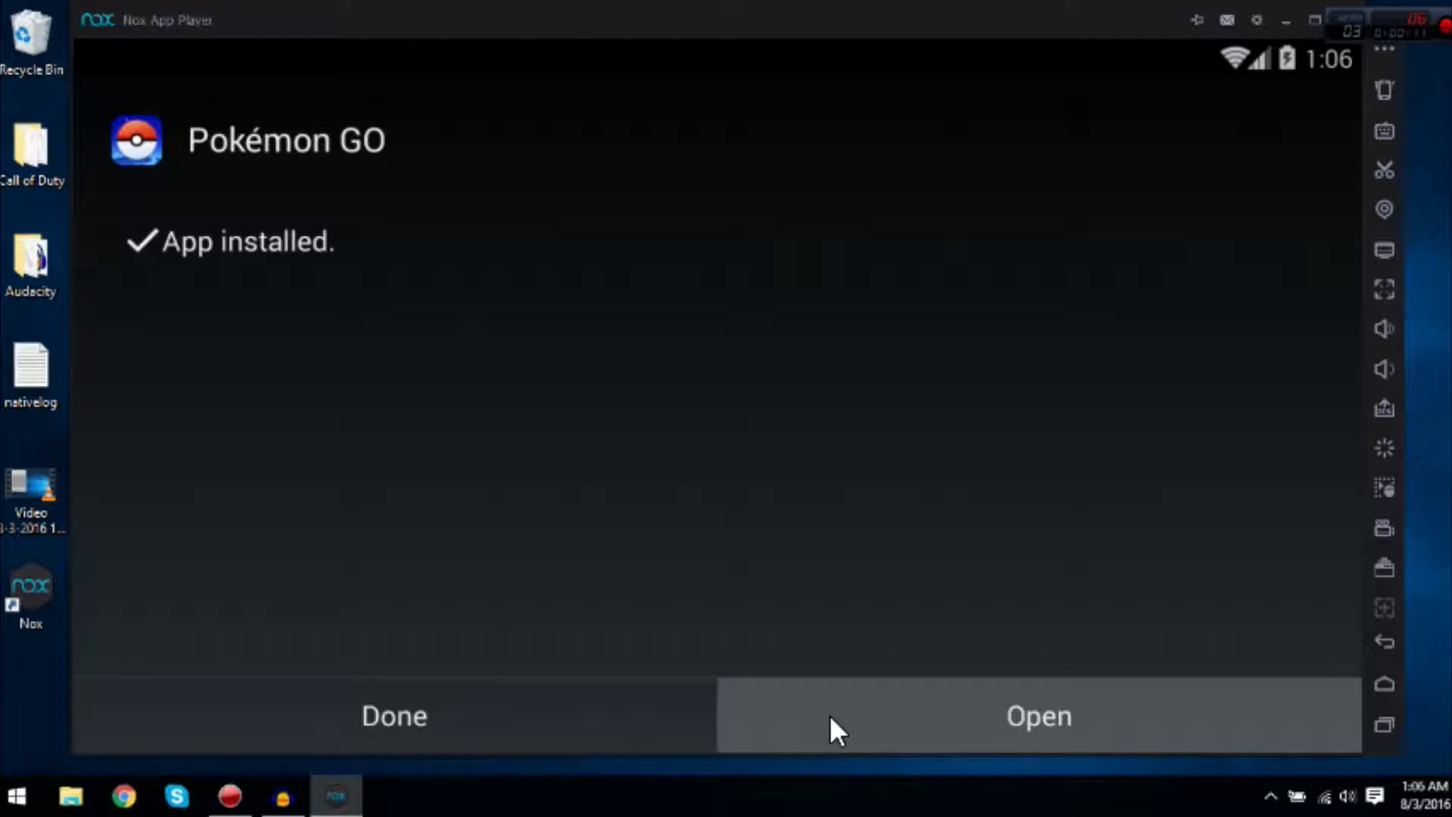
{"action": "left_click", "coordinate": [1037, 715]}
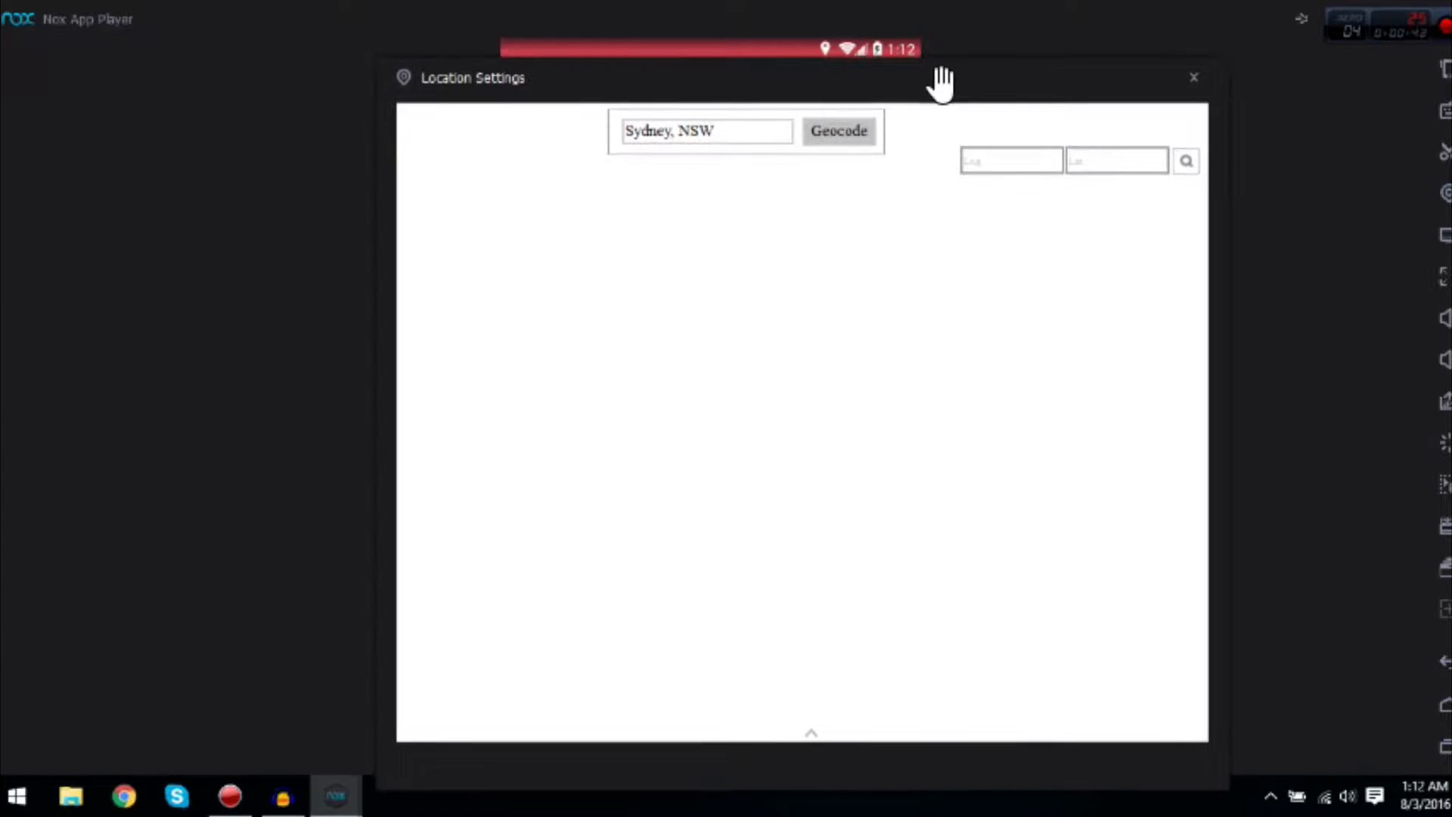
Geocode Sydney, NSW and place the virtual GPS pin on the map near Nowra.
{"action": "left_click", "coordinate": [836, 130]}
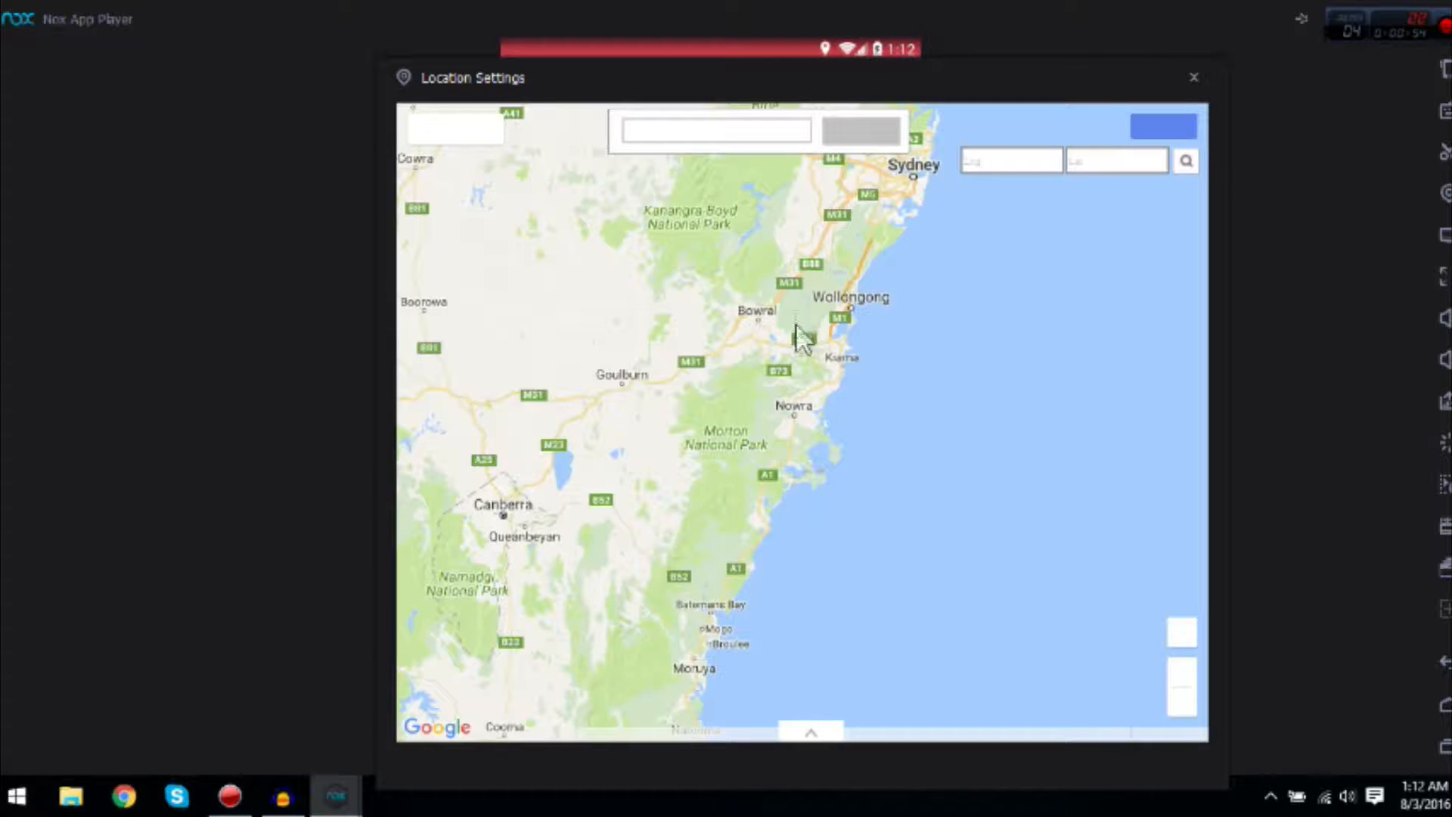
{"action": "left_click", "coordinate": [870, 130]}
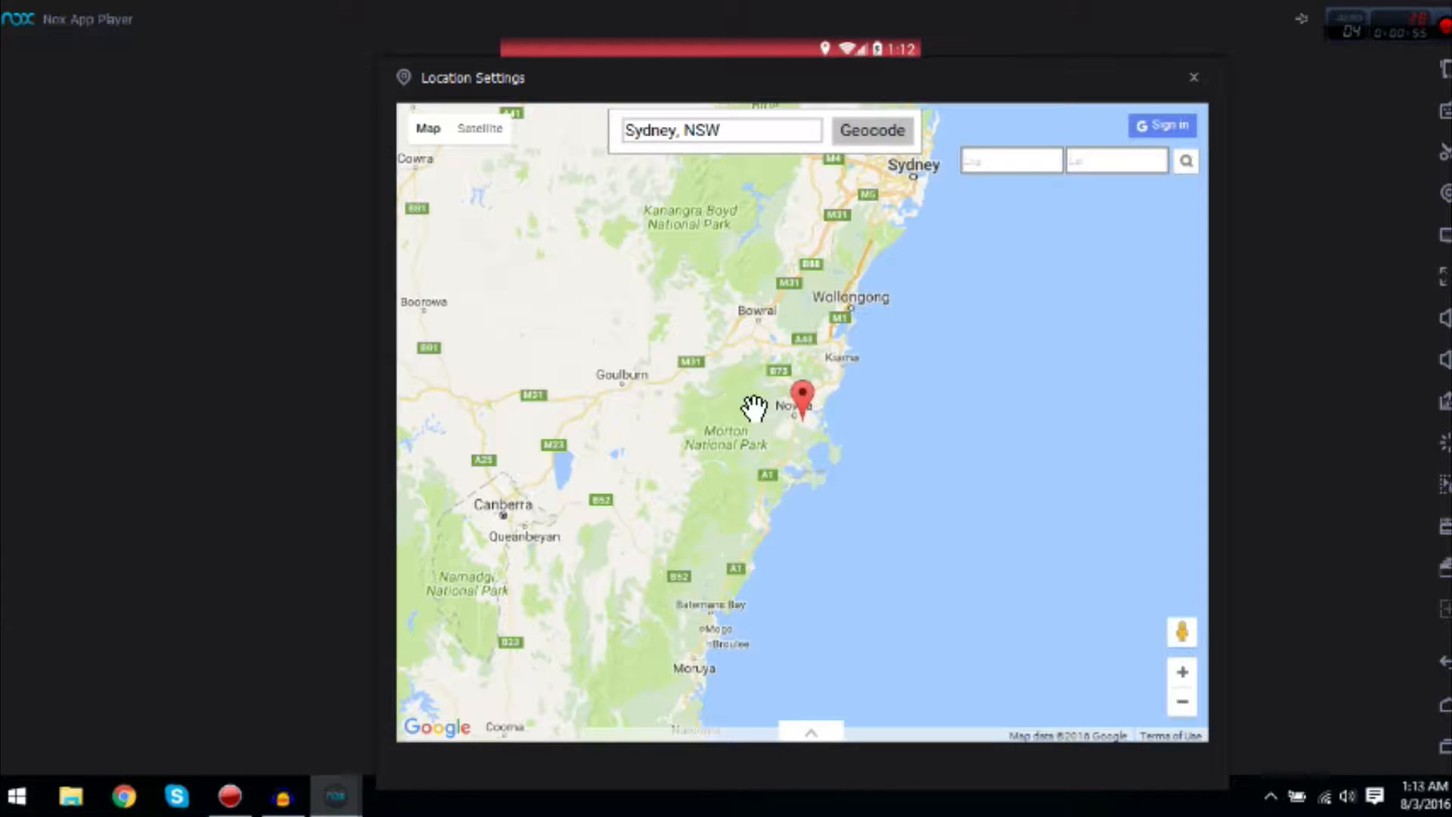
{"action": "left_click", "coordinate": [752, 384]}
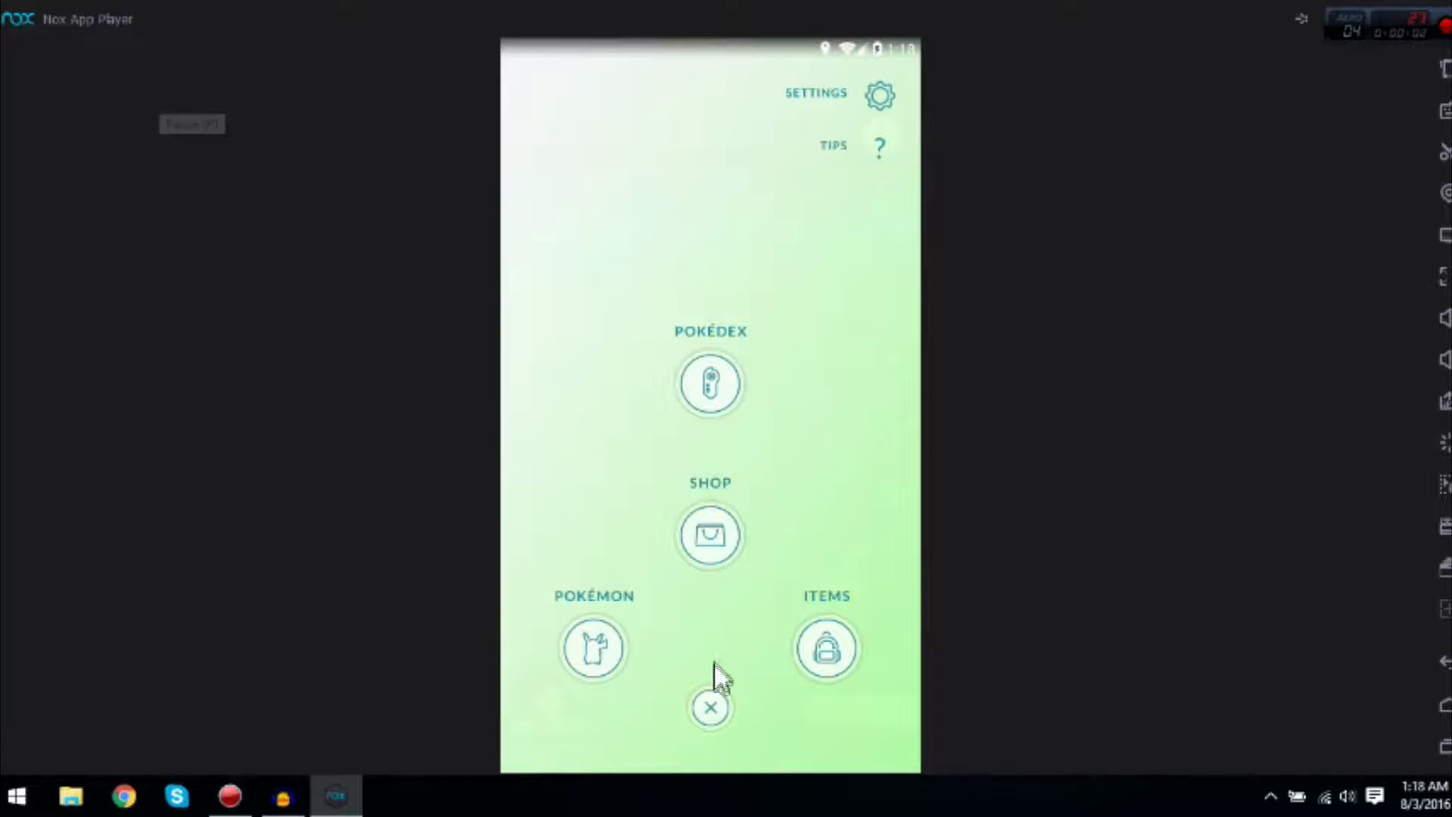
{"action": "mouse_move", "coordinate": [713, 712]}
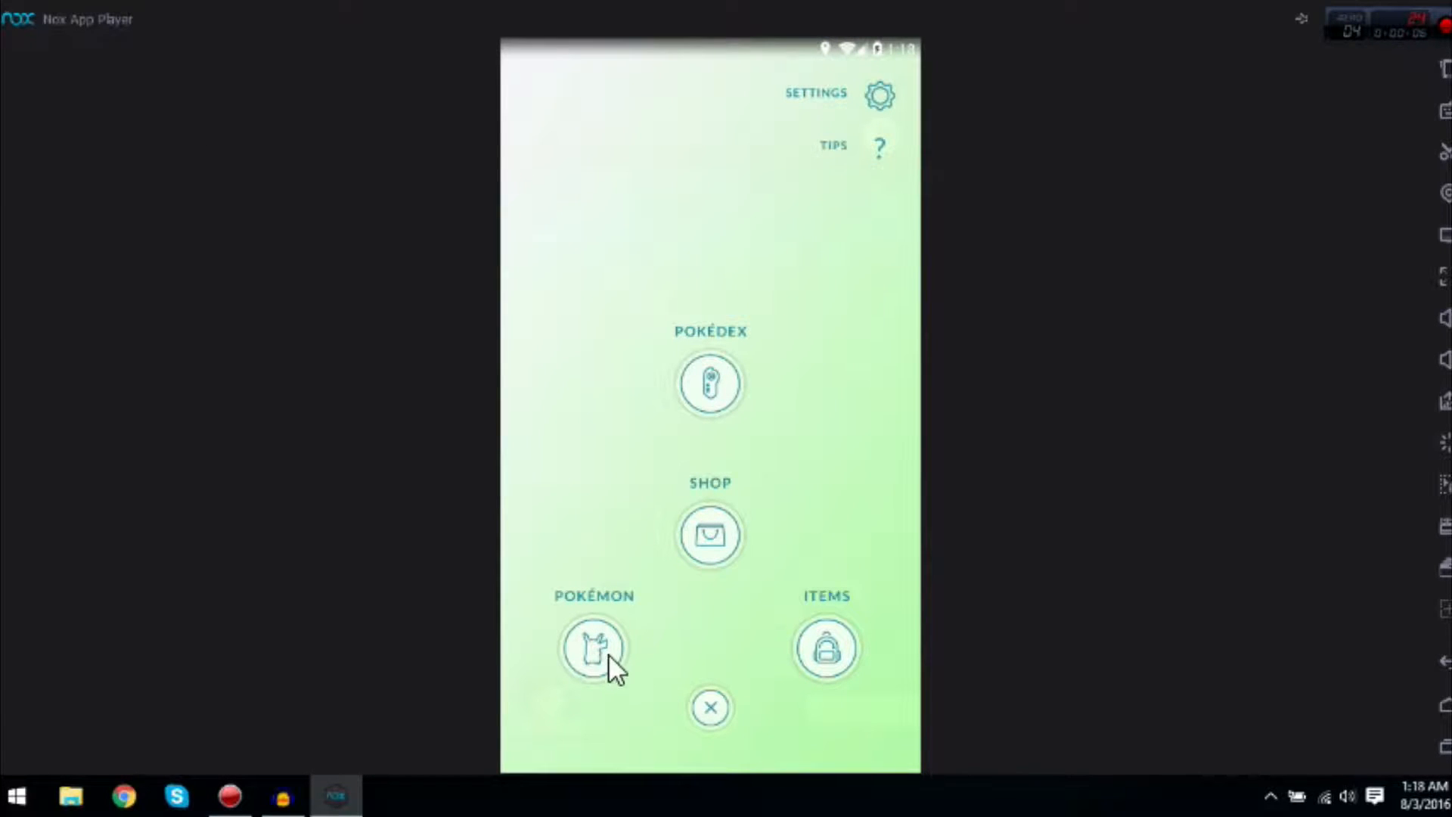
{"action": "mouse_move", "coordinate": [815, 350]}
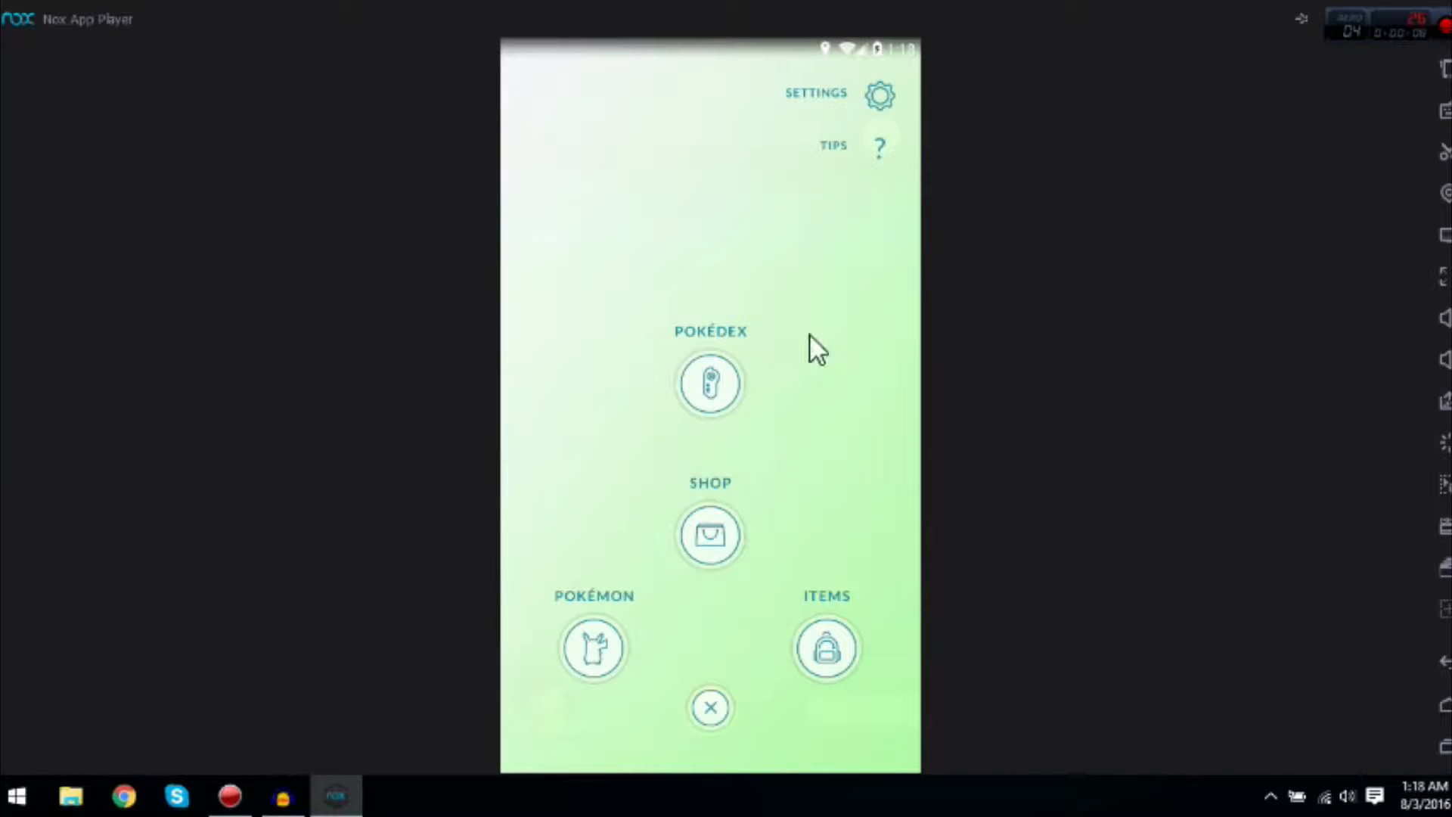
{"action": "mouse_move", "coordinate": [773, 490]}
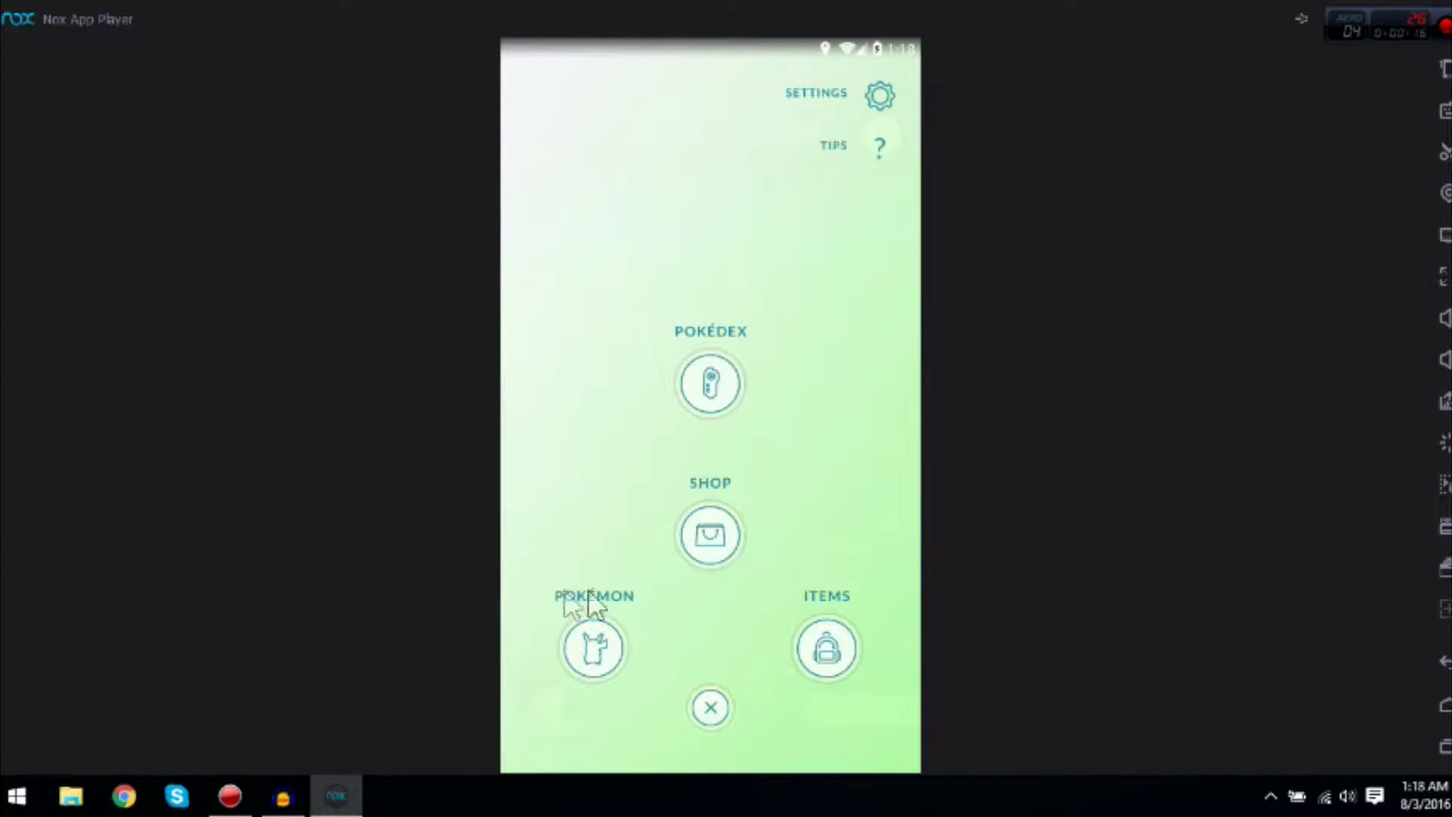
{"action": "mouse_move", "coordinate": [897, 388]}
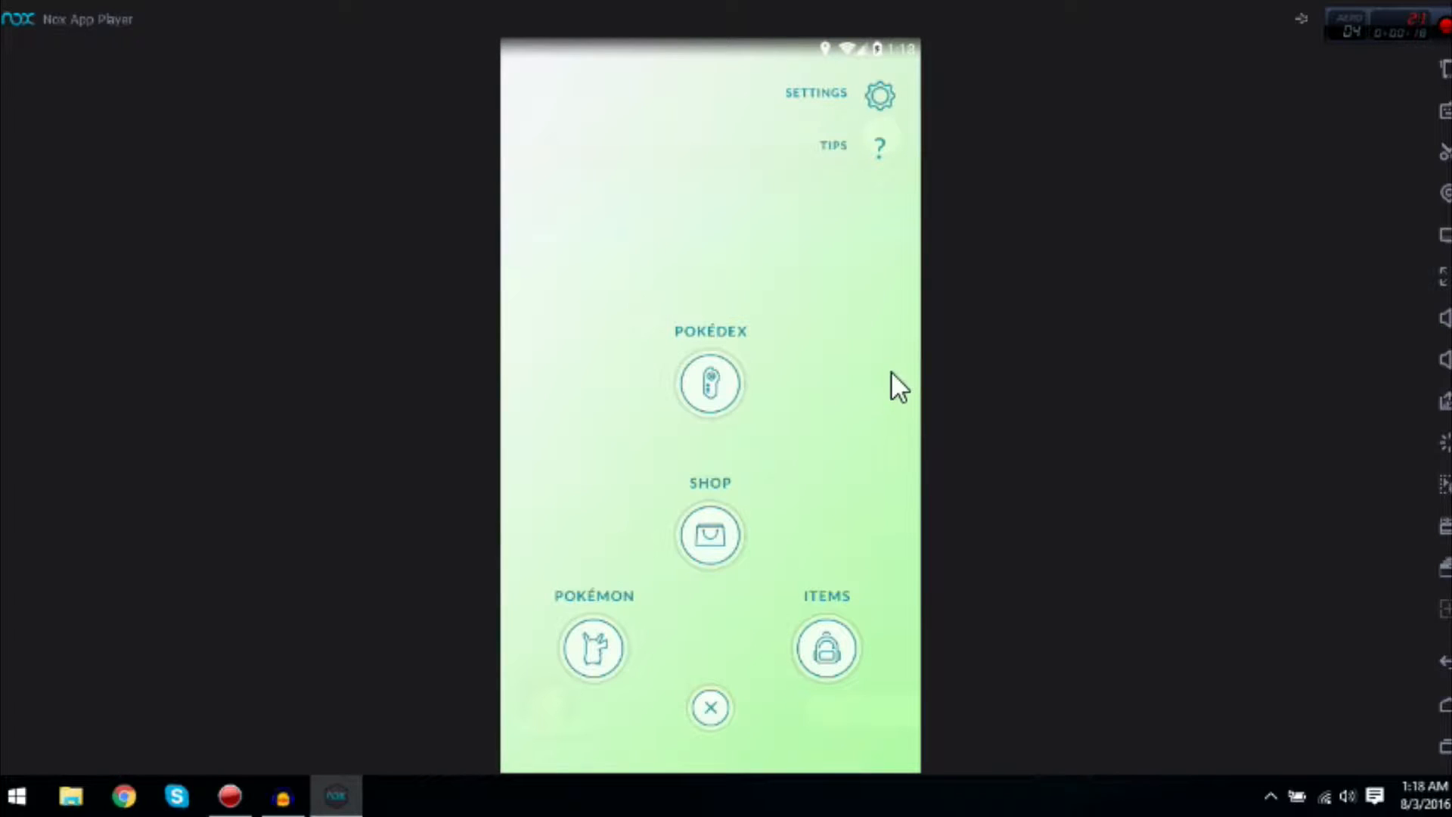
{"action": "mouse_move", "coordinate": [851, 417]}
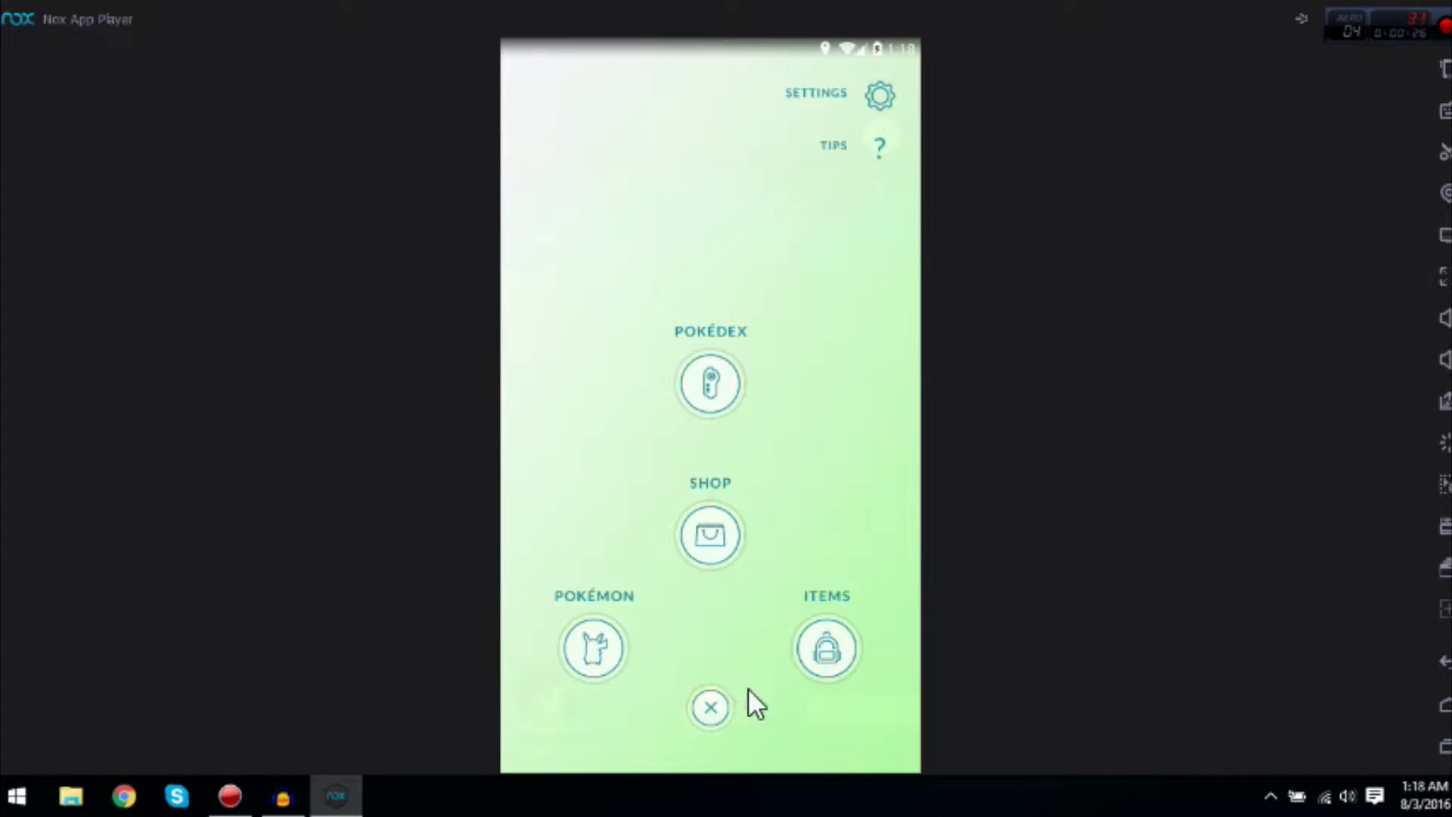
{"action": "mouse_move", "coordinate": [877, 134]}
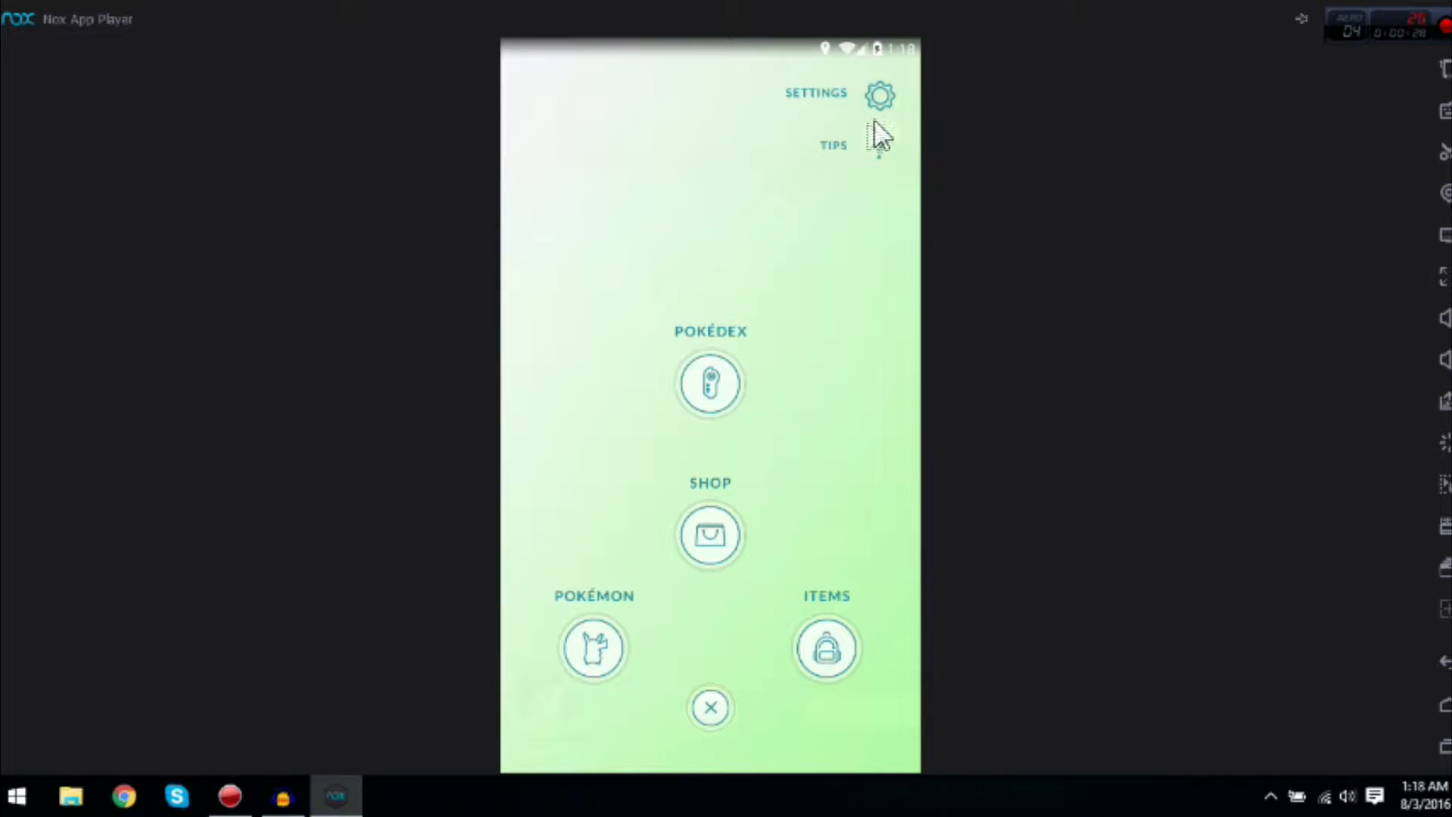
{"action": "mouse_move", "coordinate": [1269, 699]}
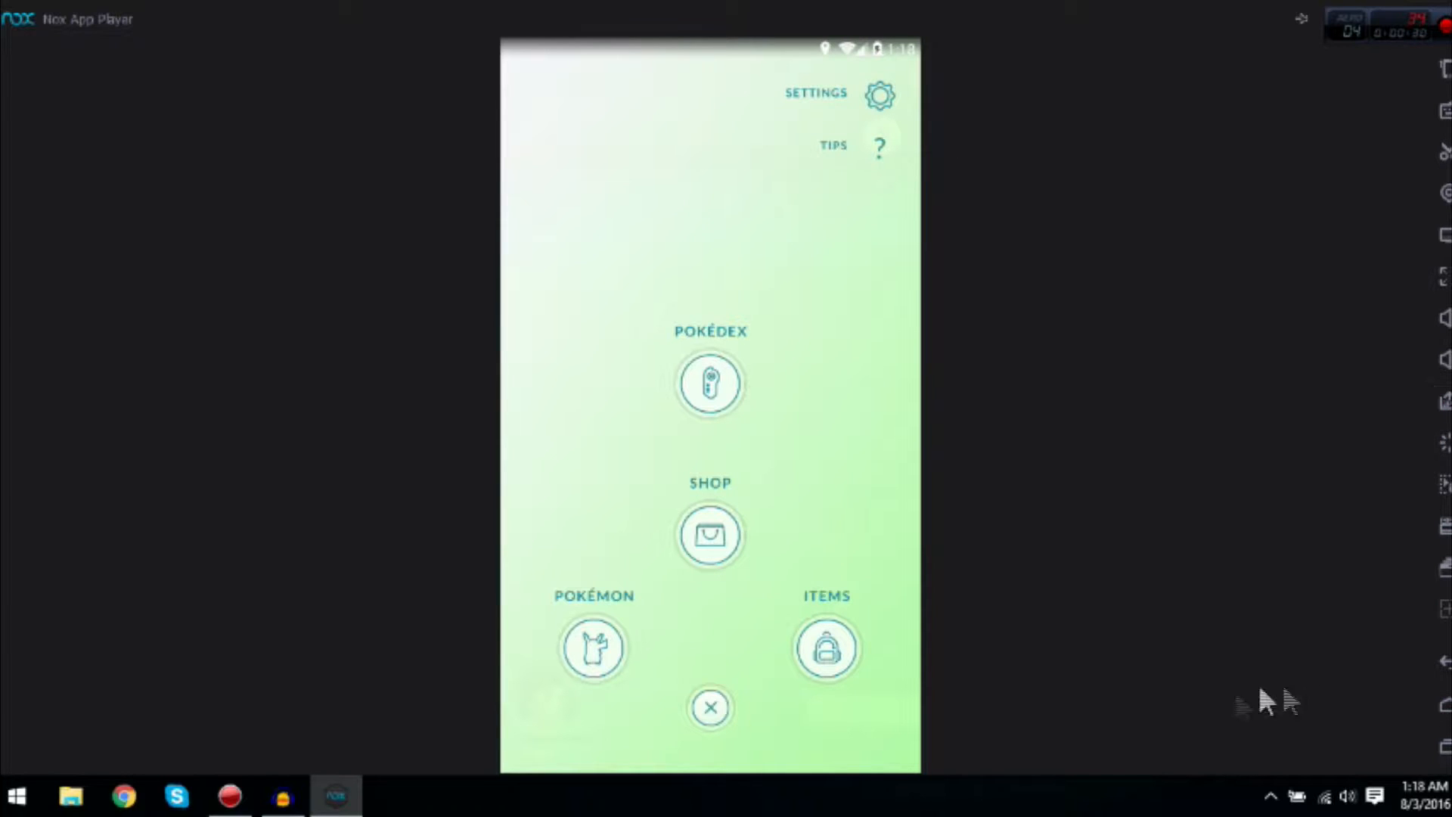
{"action": "mouse_move", "coordinate": [644, 676]}
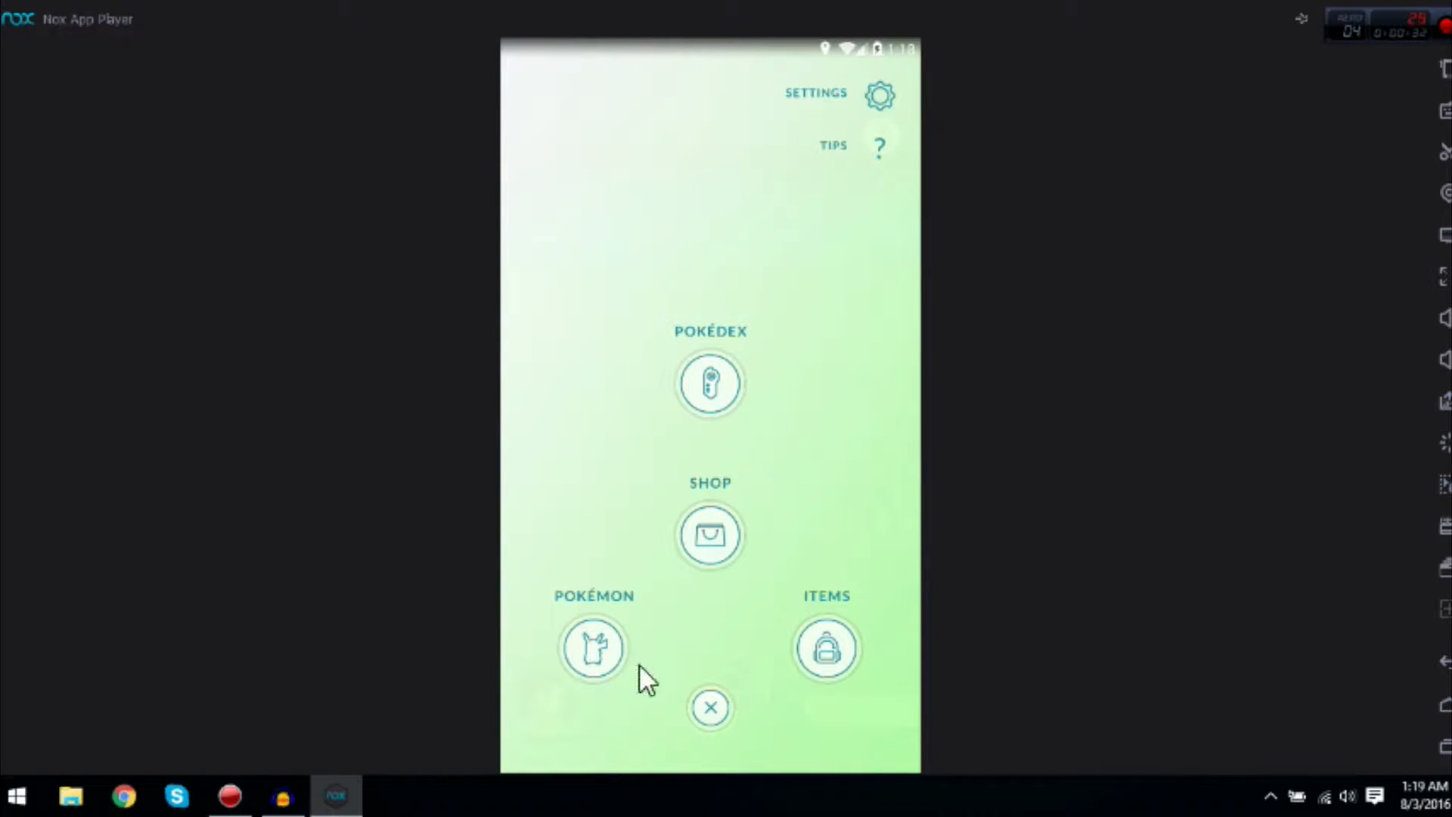
{"action": "left_click", "coordinate": [282, 796]}
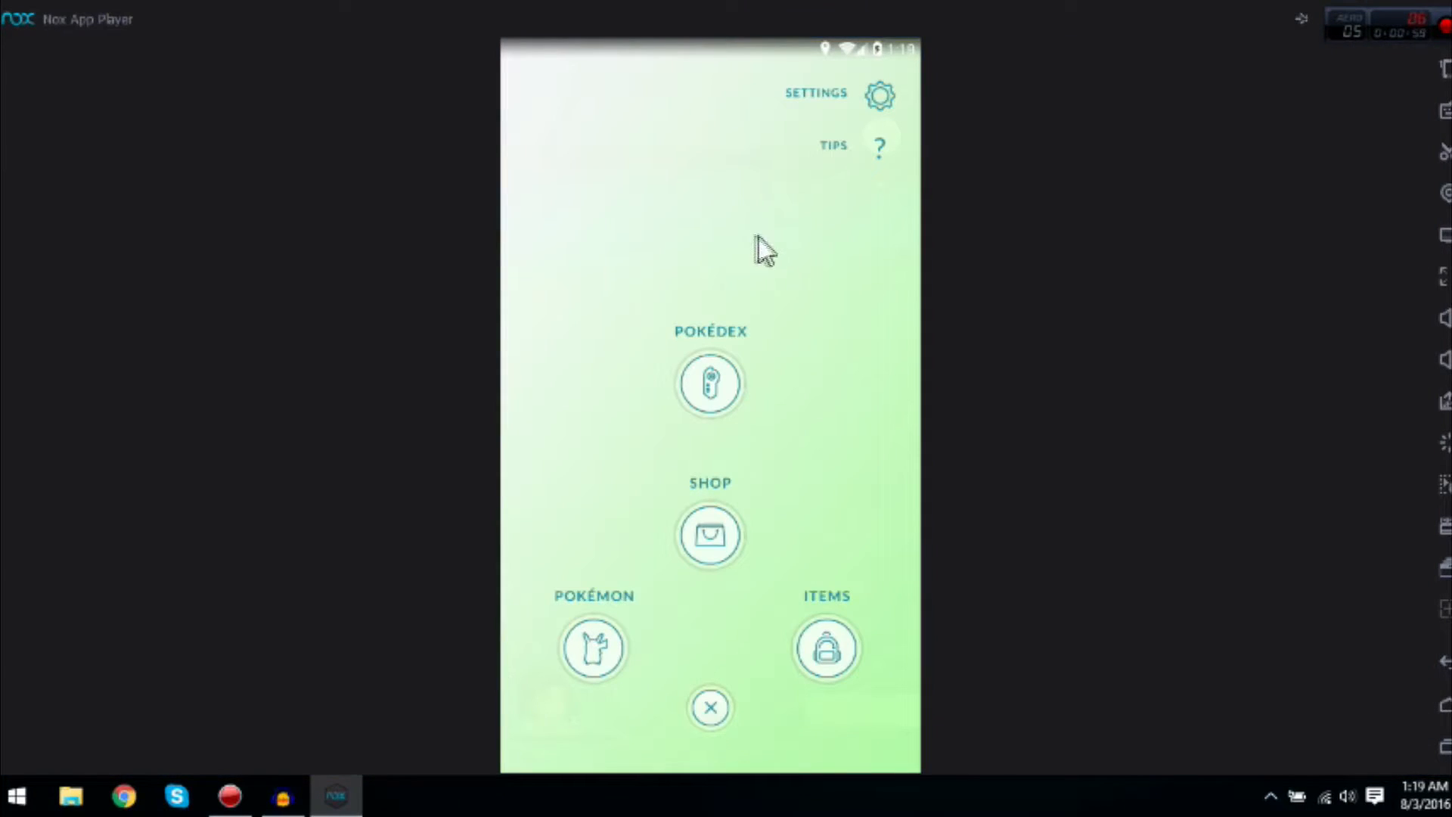
{"action": "mouse_move", "coordinate": [602, 185]}
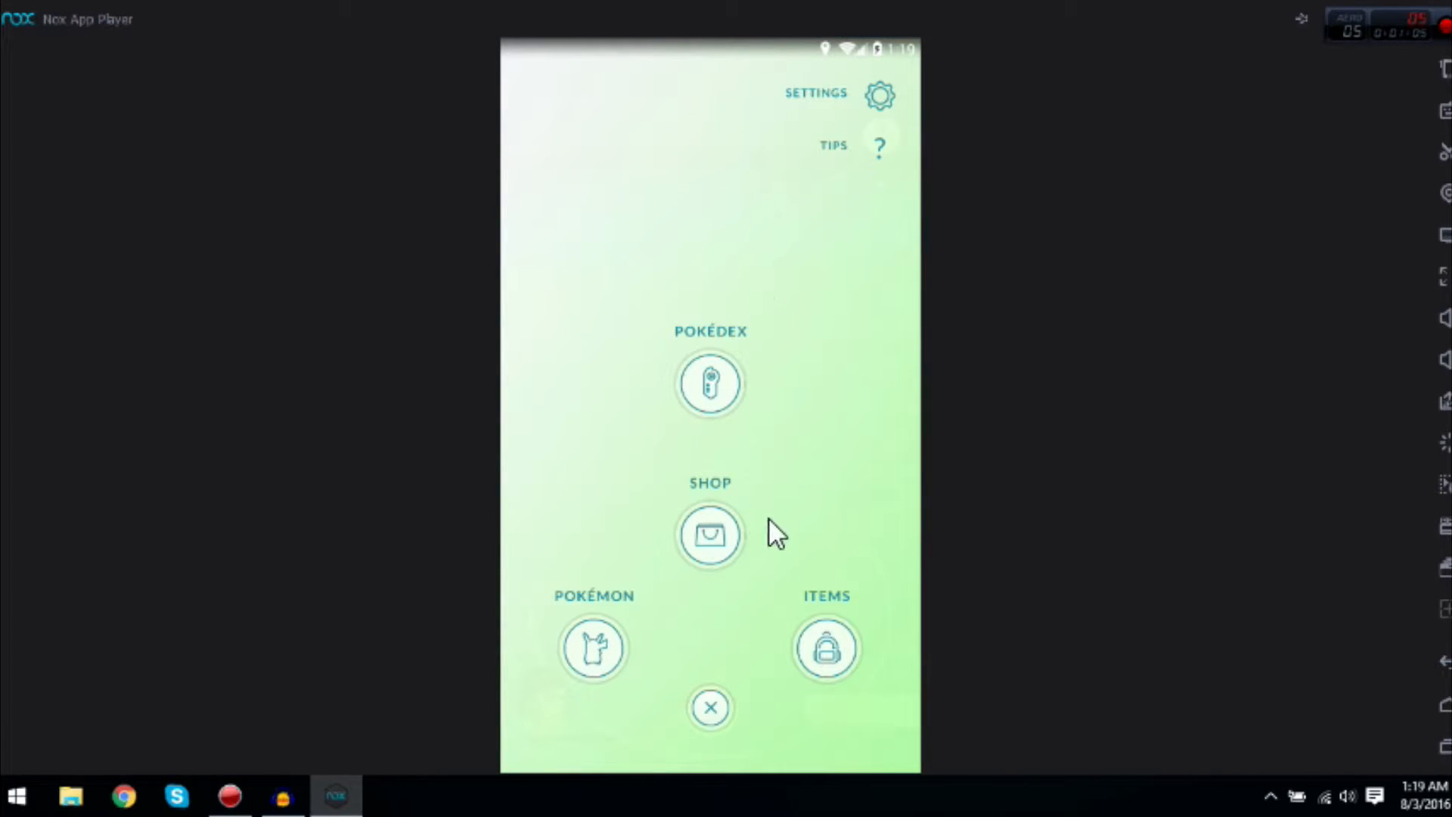
{"action": "mouse_move", "coordinate": [674, 639]}
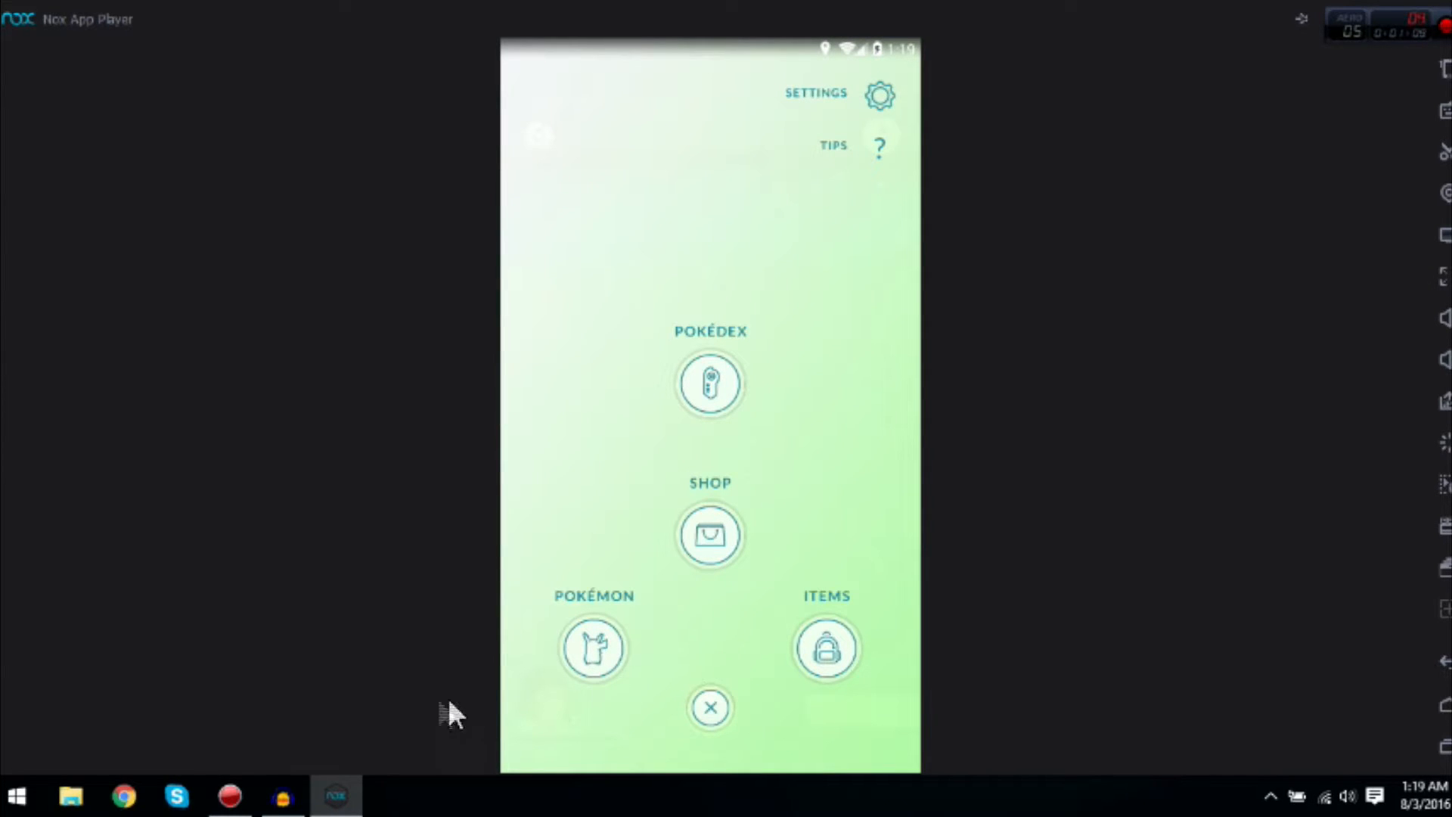
{"action": "mouse_move", "coordinate": [1427, 36]}
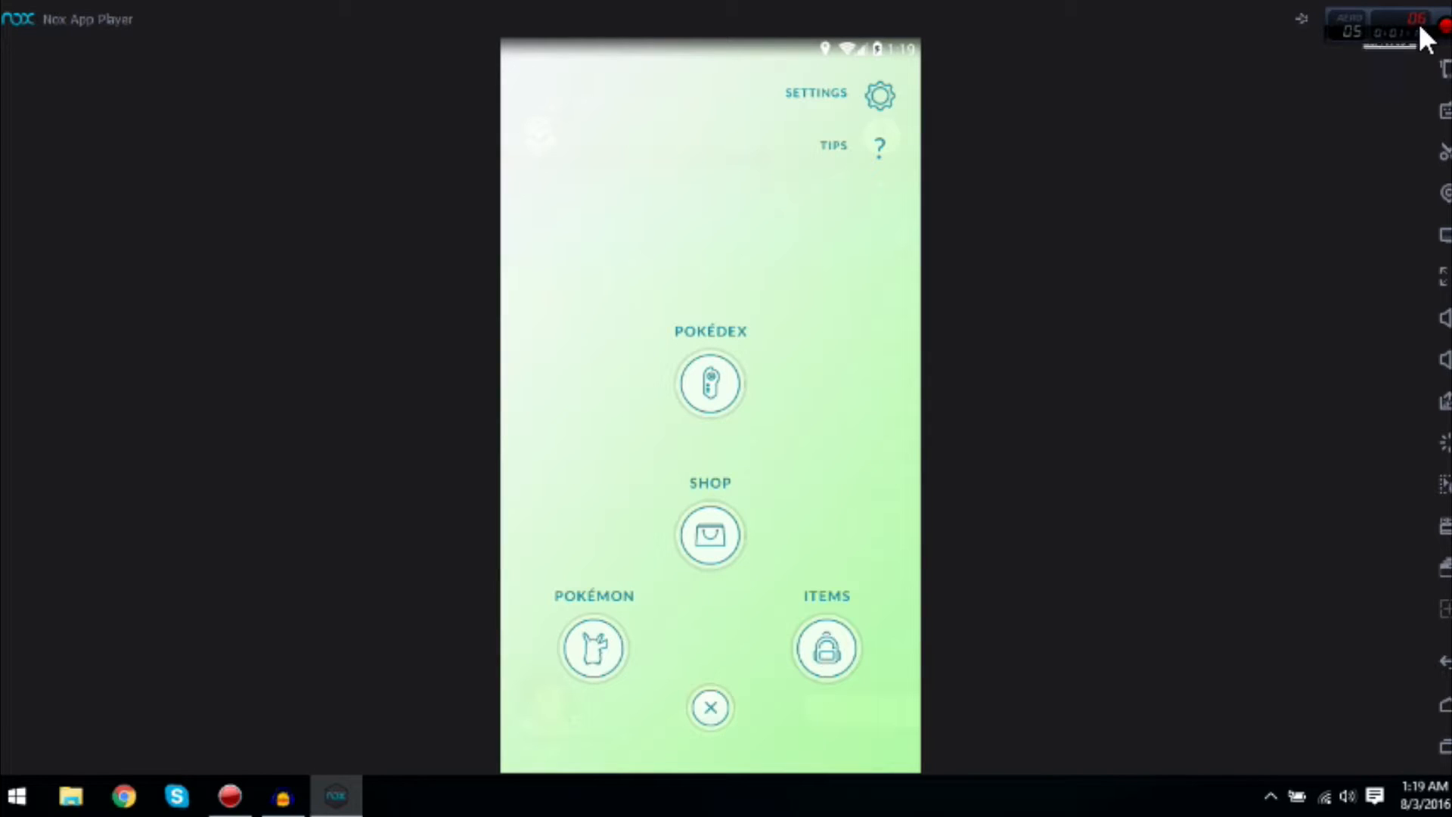
{"action": "mouse_move", "coordinate": [995, 393]}
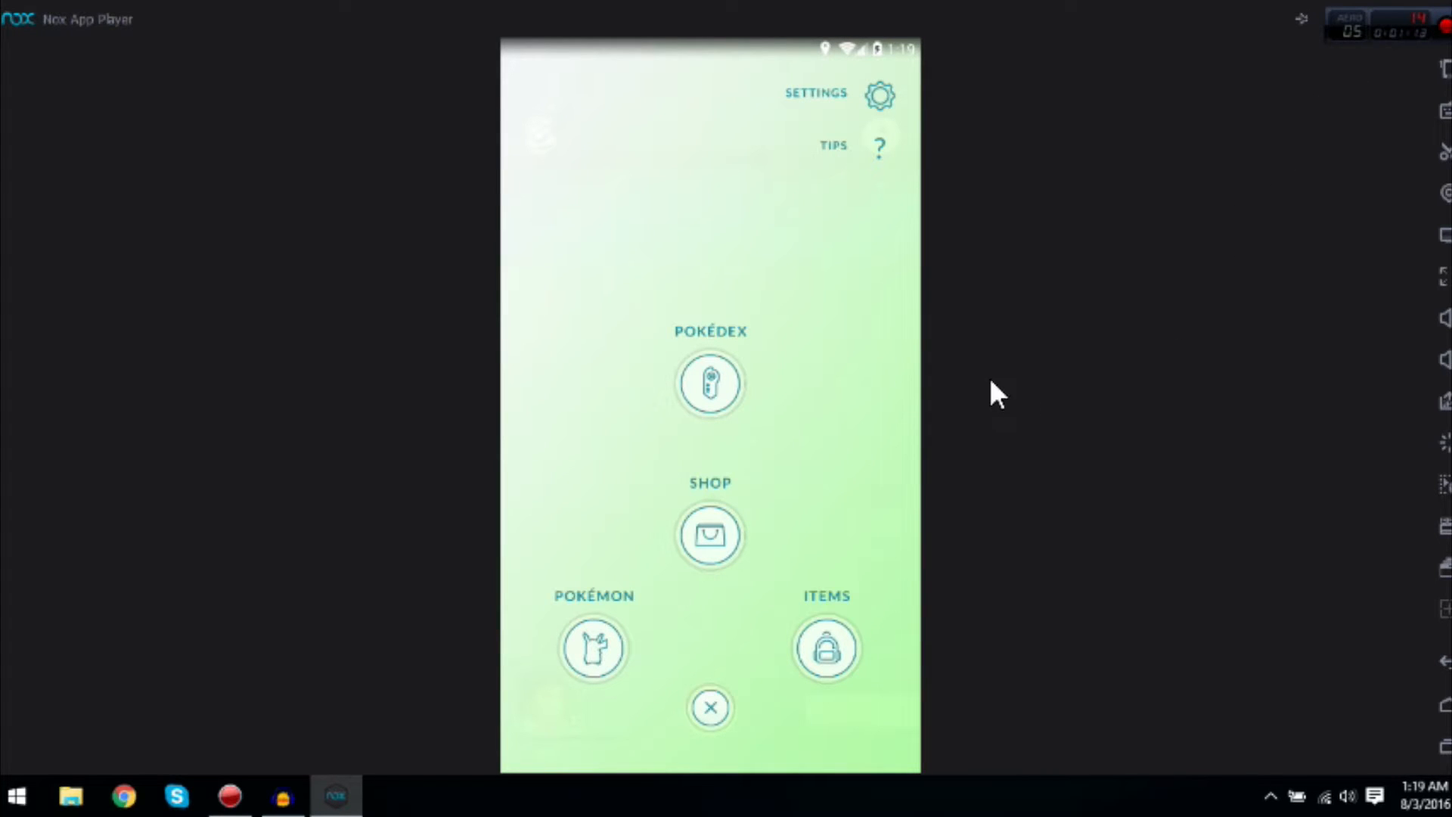
{"action": "mouse_move", "coordinate": [732, 713]}
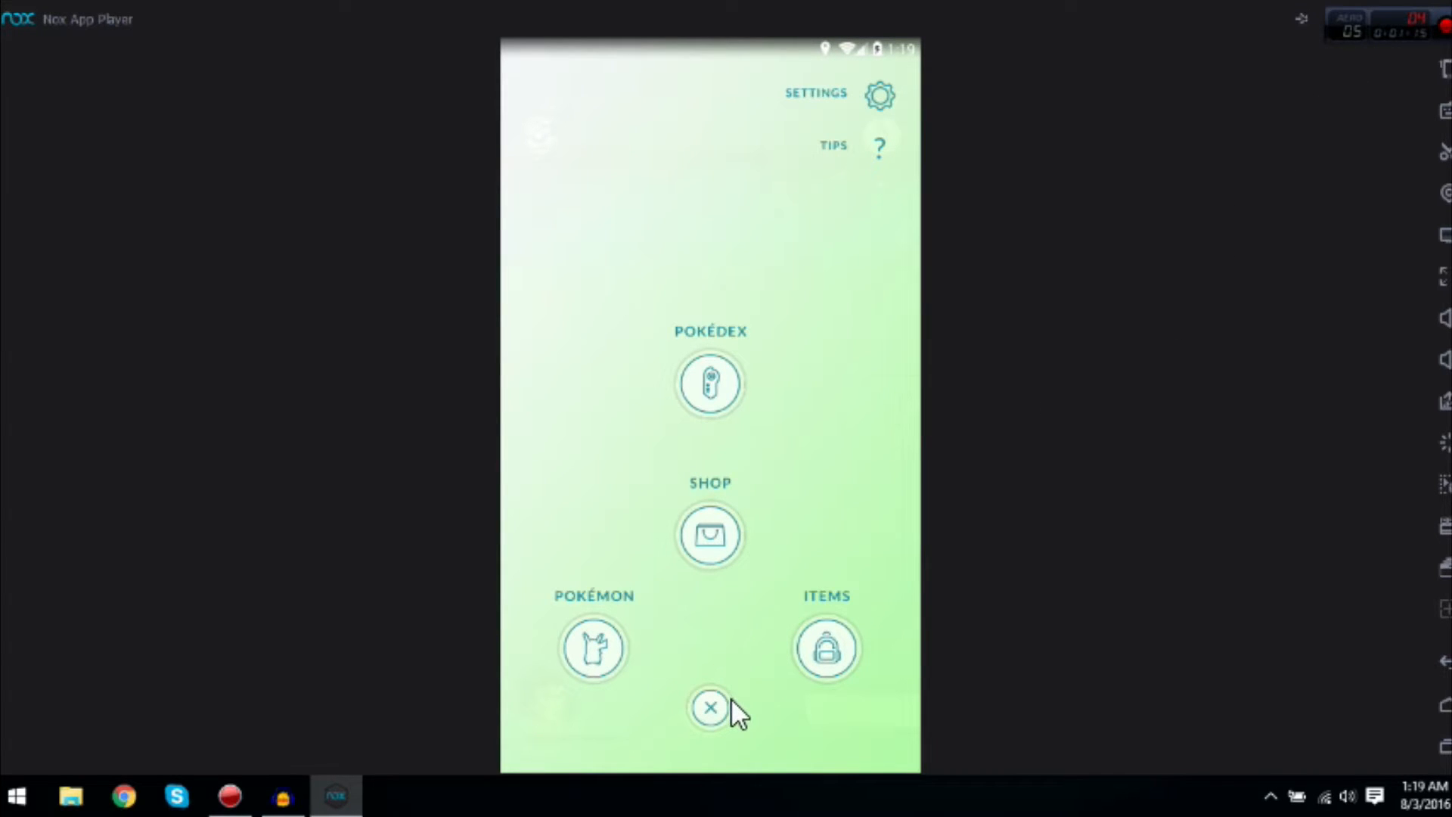
{"action": "mouse_move", "coordinate": [449, 711]}
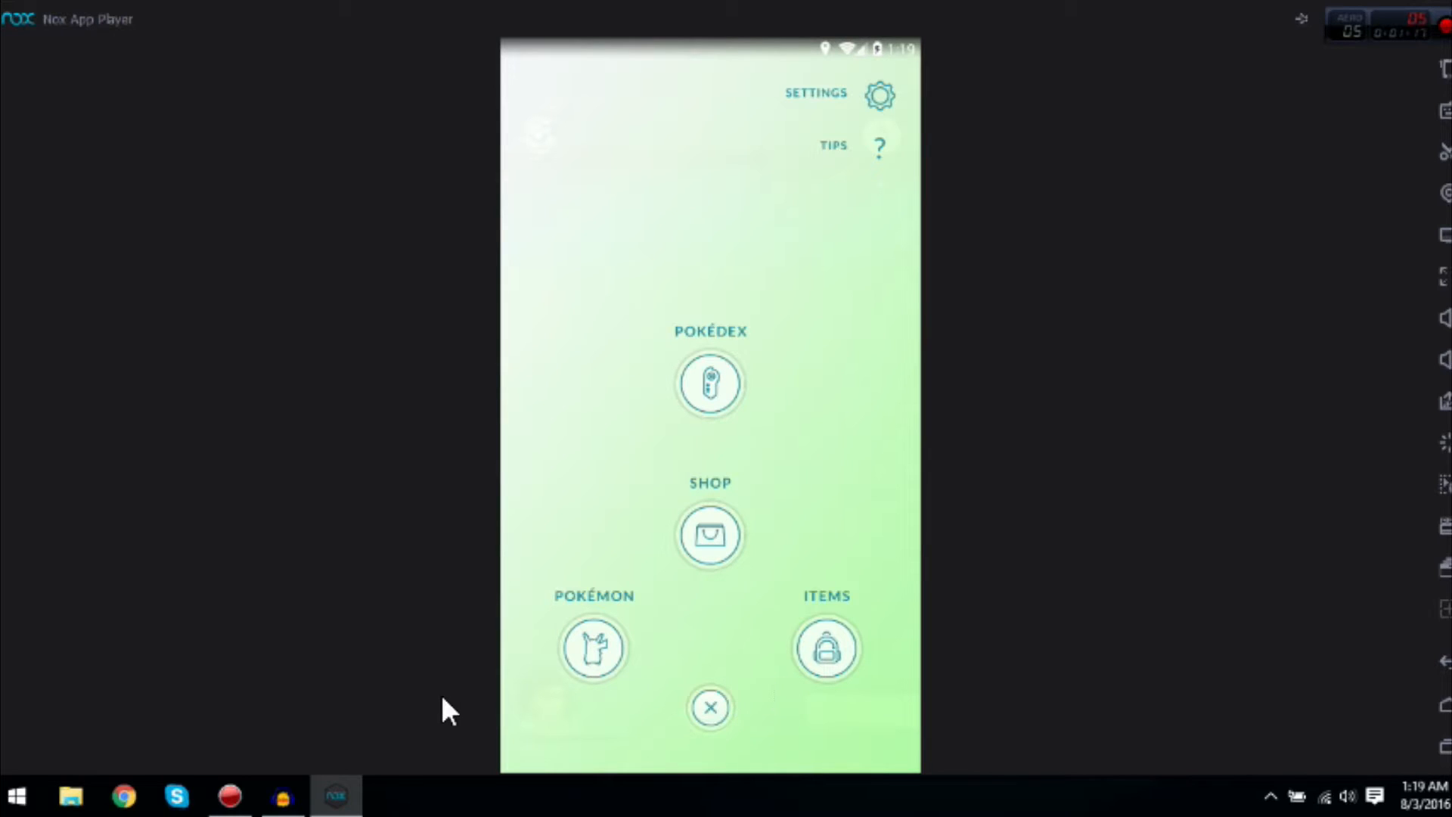